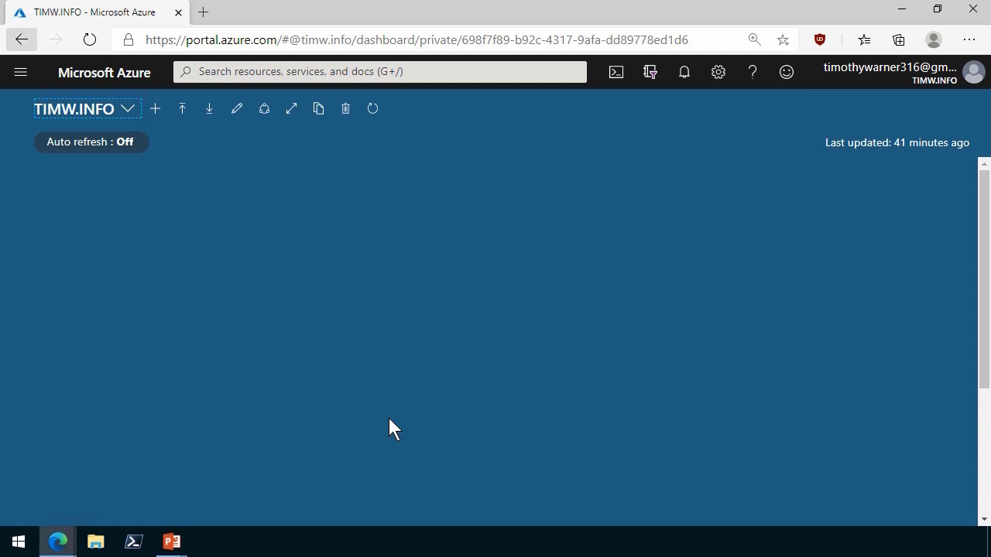
{"action": "mouse_move", "coordinate": [408, 419]}
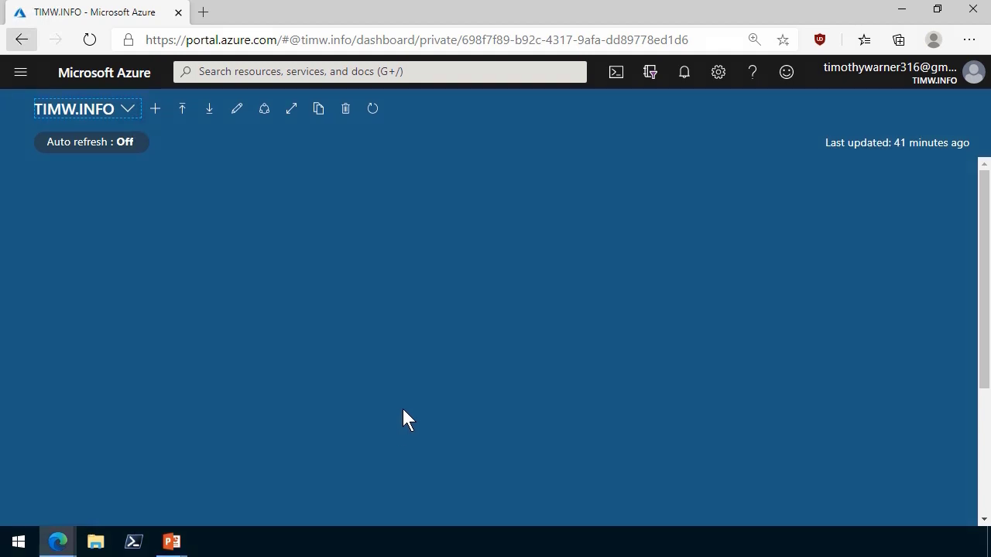
{"action": "mouse_move", "coordinate": [883, 66]}
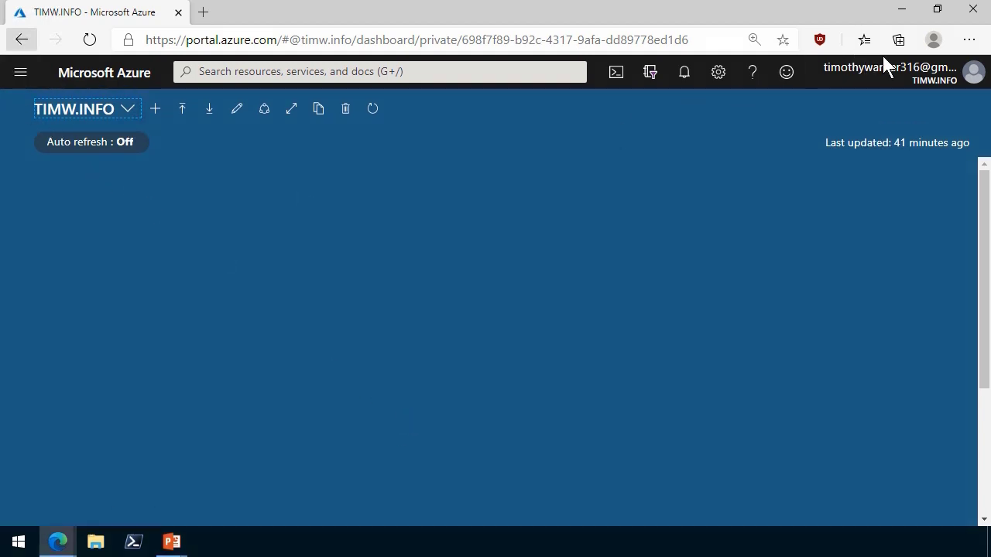
- Switch accounts and sign in as the TIMW.INFO user, reaching the AZ-900 dashboard
{"action": "left_click", "coordinate": [890, 72]}
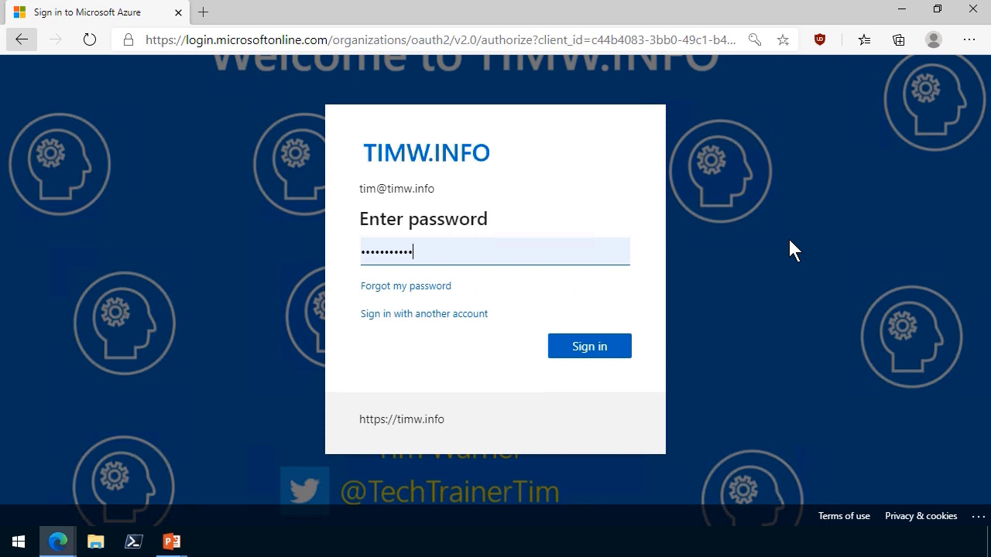
{"action": "left_click", "coordinate": [589, 346]}
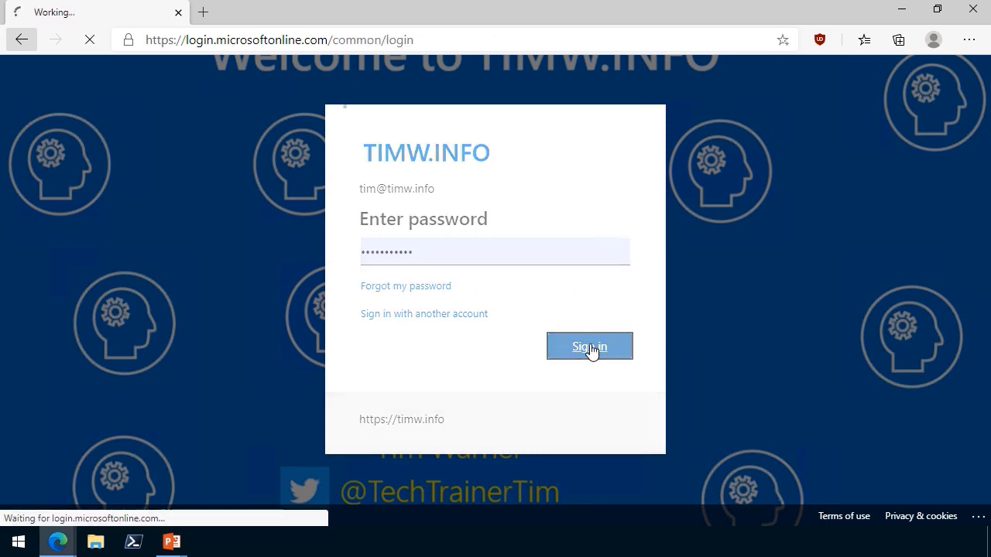
{"action": "left_click", "coordinate": [589, 346]}
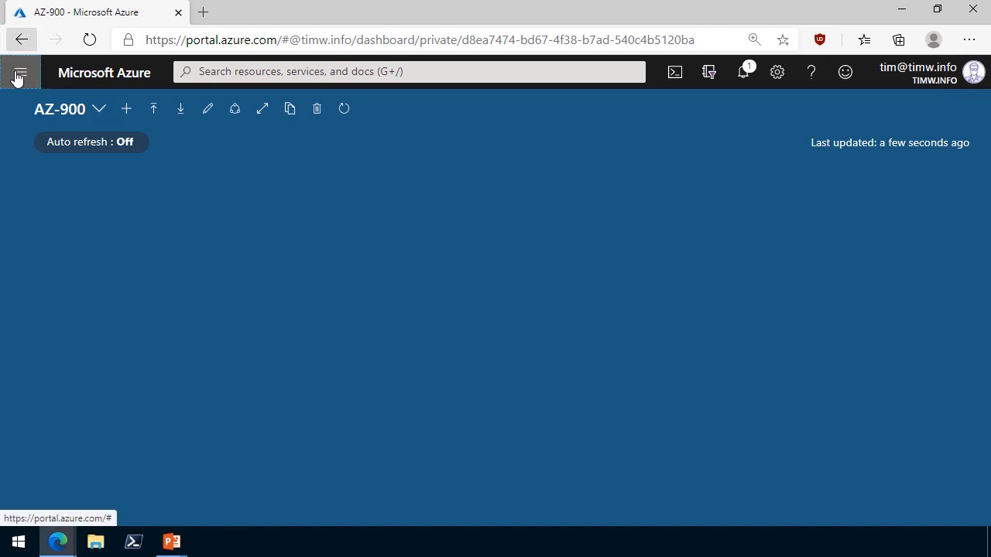
- Open the TIM resource group from Resource groups and view its 23 resources
{"action": "left_click", "coordinate": [19, 72]}
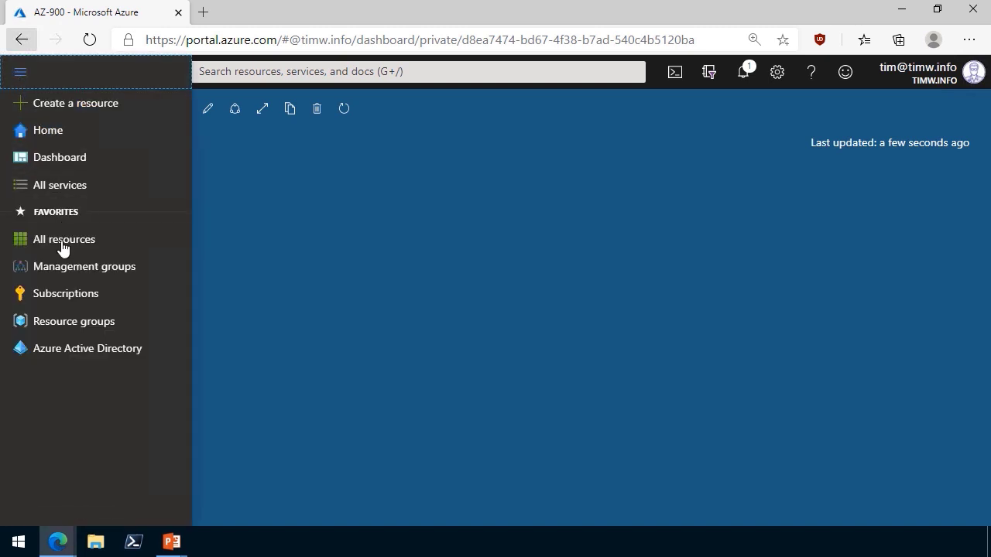
{"action": "left_click", "coordinate": [74, 321]}
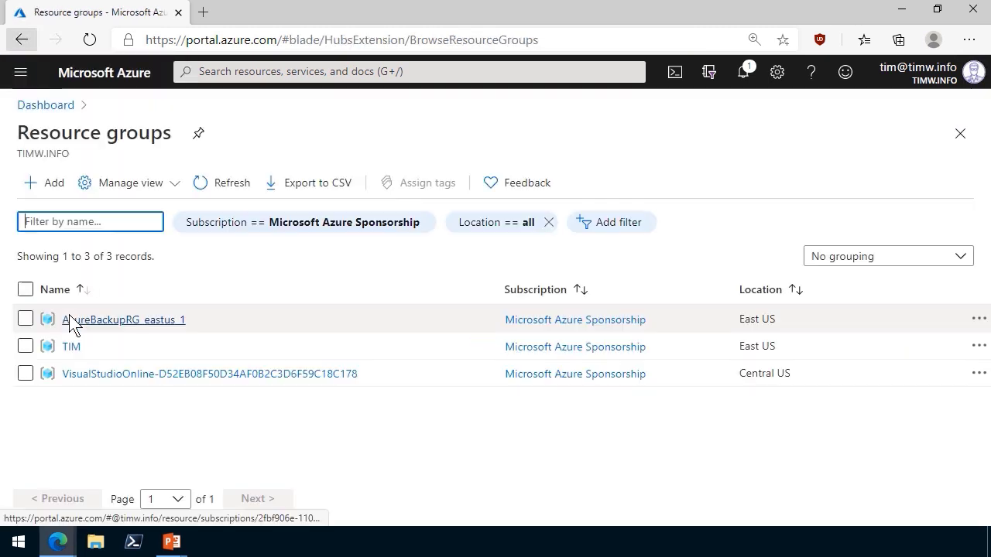
{"action": "mouse_move", "coordinate": [71, 350]}
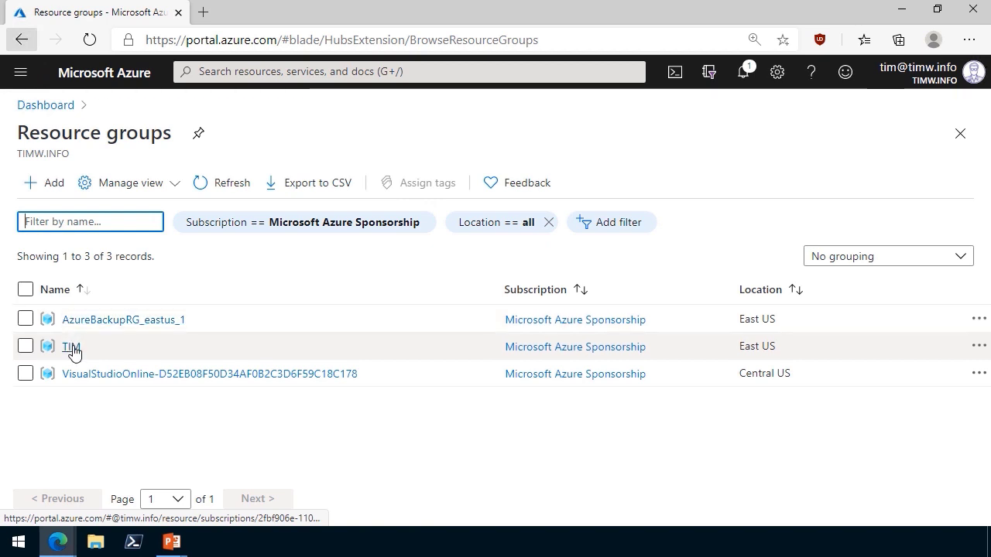
{"action": "left_click", "coordinate": [71, 346]}
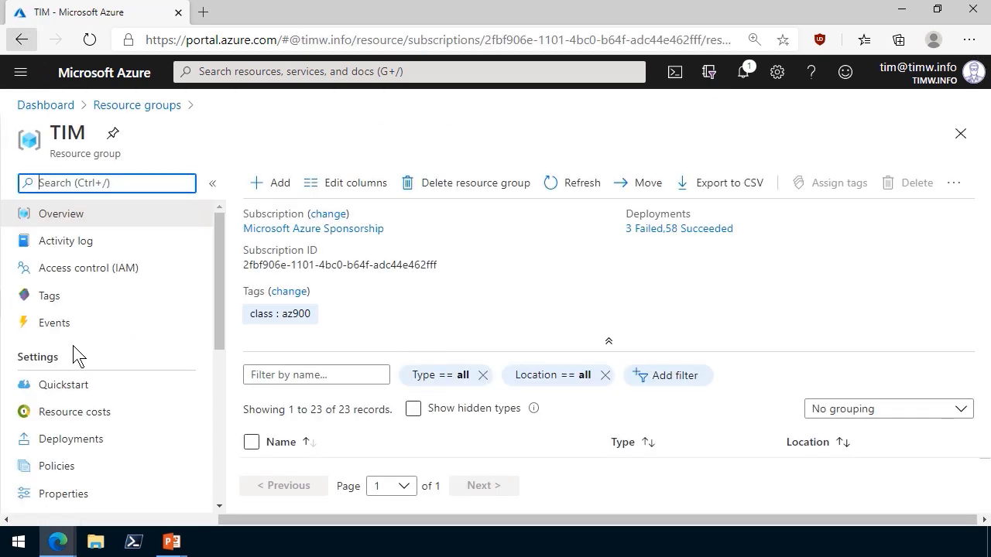
{"action": "left_click", "coordinate": [609, 340]}
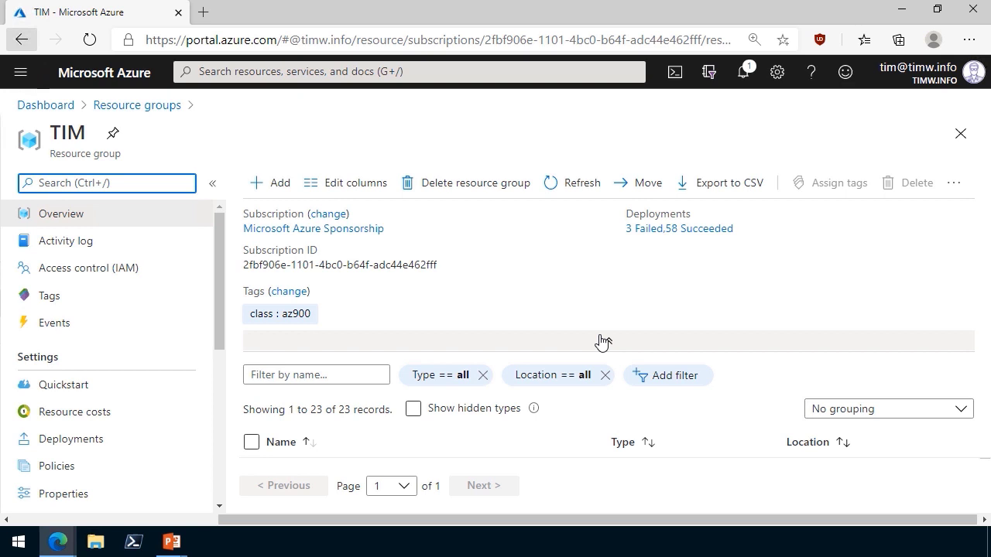
{"action": "mouse_move", "coordinate": [602, 341]}
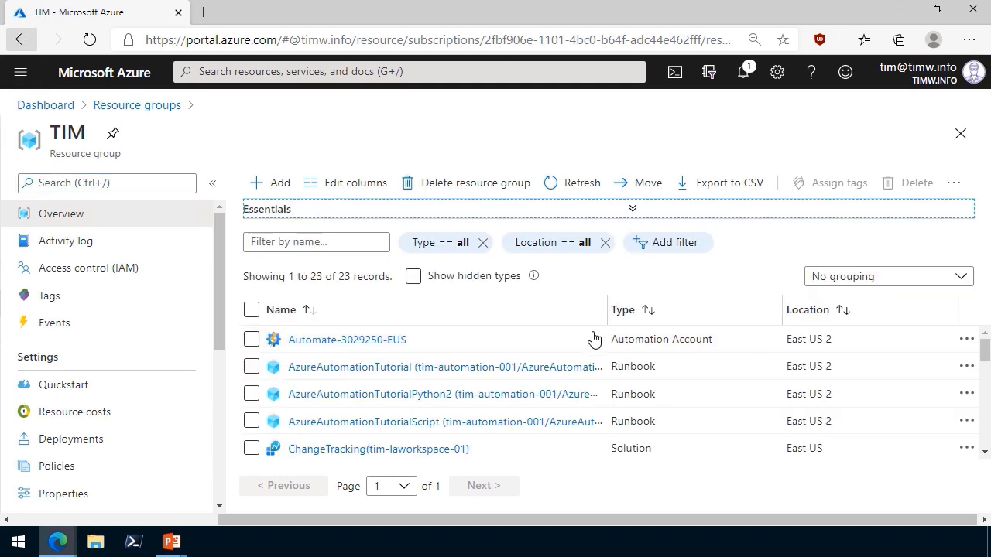
{"action": "scroll", "scroll_direction": "down", "scroll_amount": 3}
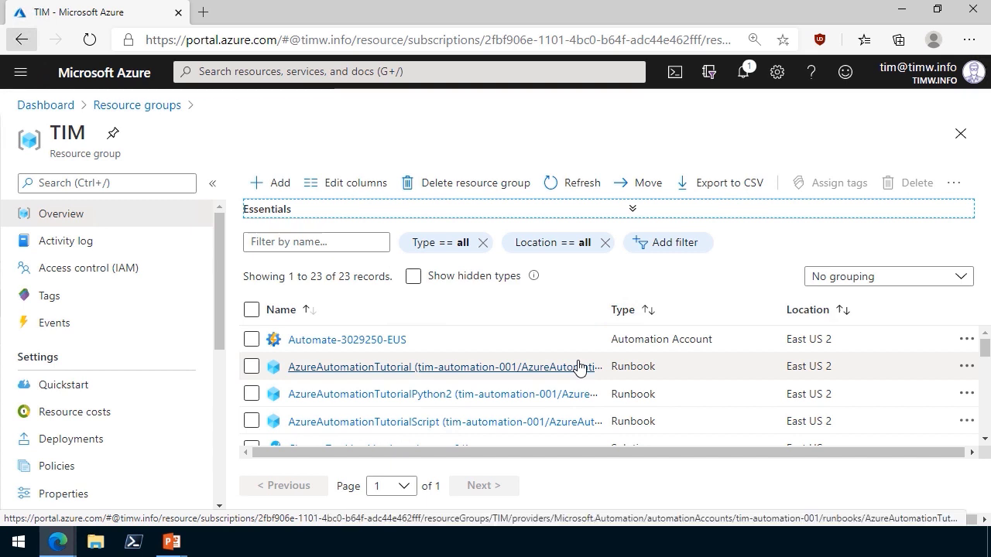
{"action": "left_click", "coordinate": [106, 183]}
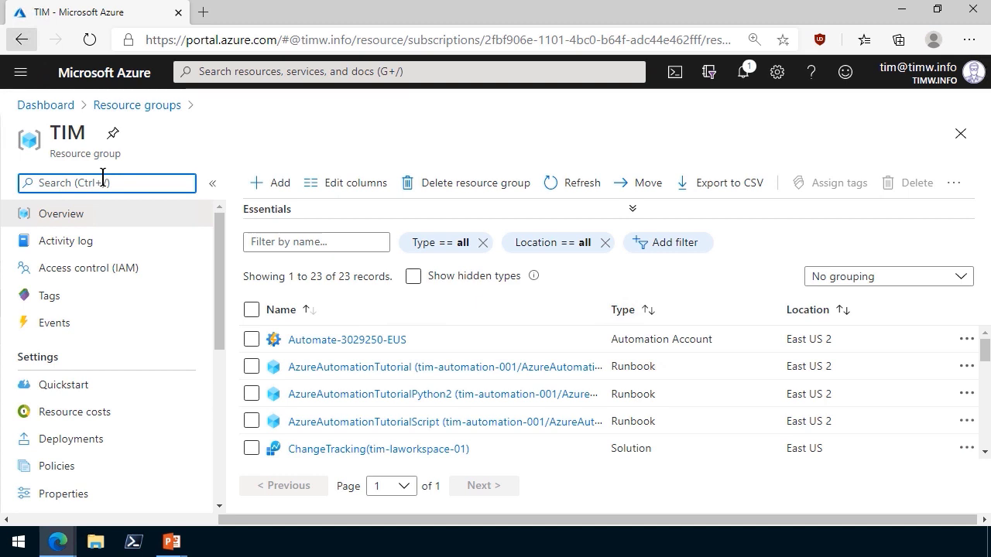
- Open the TIM group's Locks page, confirm it has no locks, and start adding one
{"action": "type", "text": "lock"}
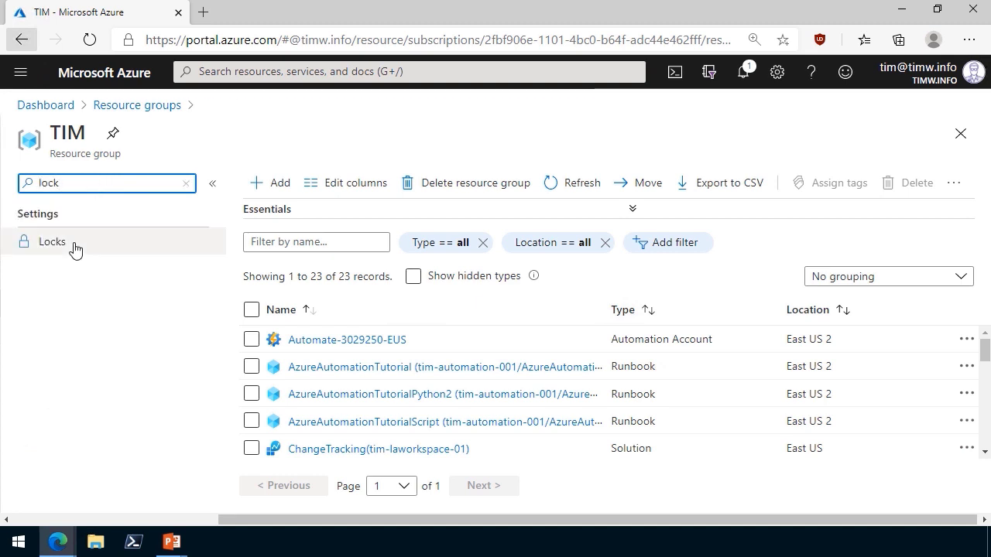
{"action": "left_click", "coordinate": [52, 240]}
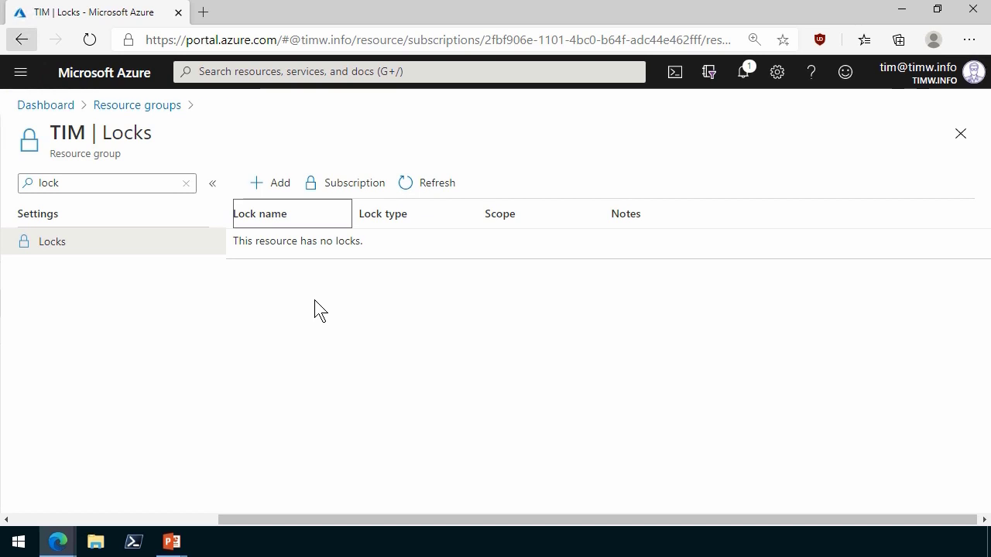
{"action": "mouse_move", "coordinate": [354, 183]}
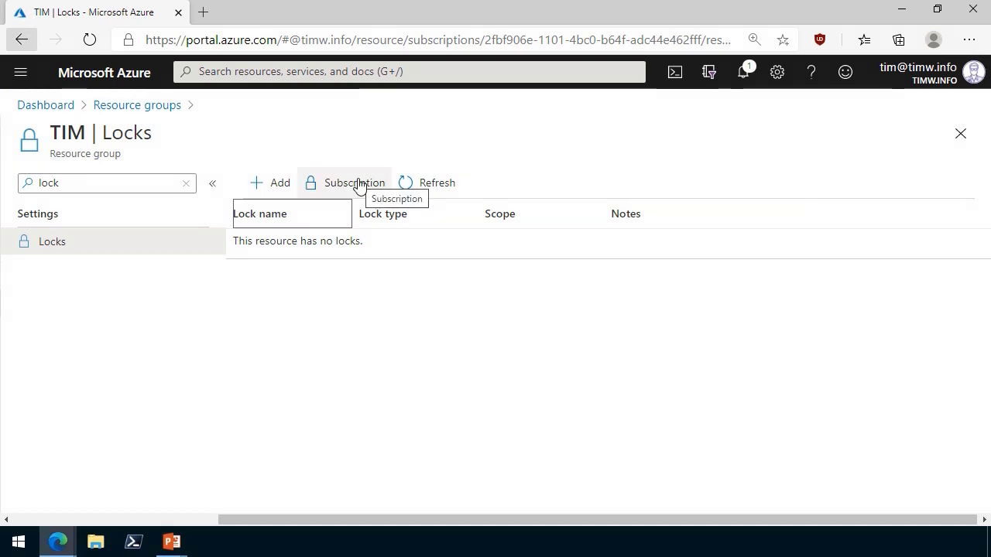
{"action": "left_click", "coordinate": [269, 182]}
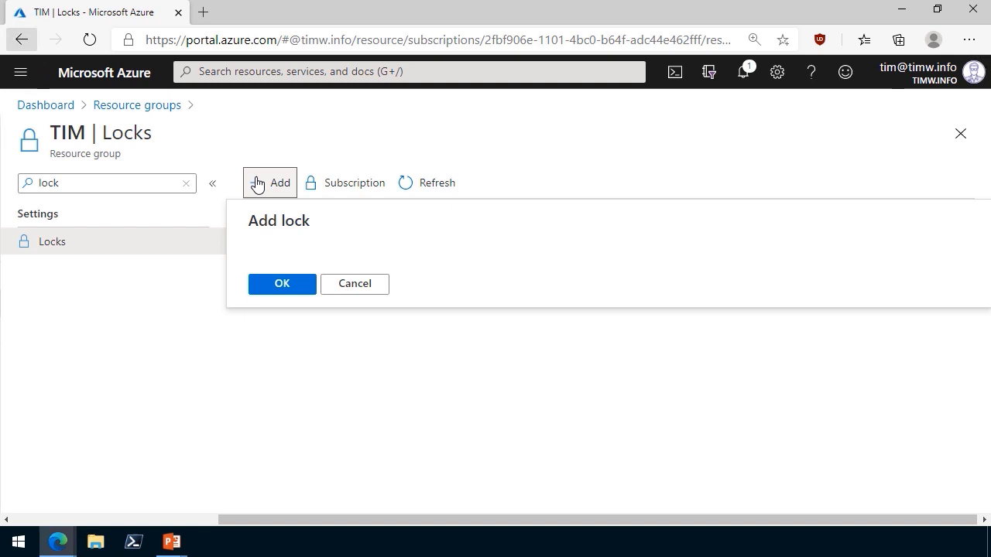
- Create a Delete-type lock named tim-delete-lock on the TIM resource group
{"action": "left_click", "coordinate": [269, 183]}
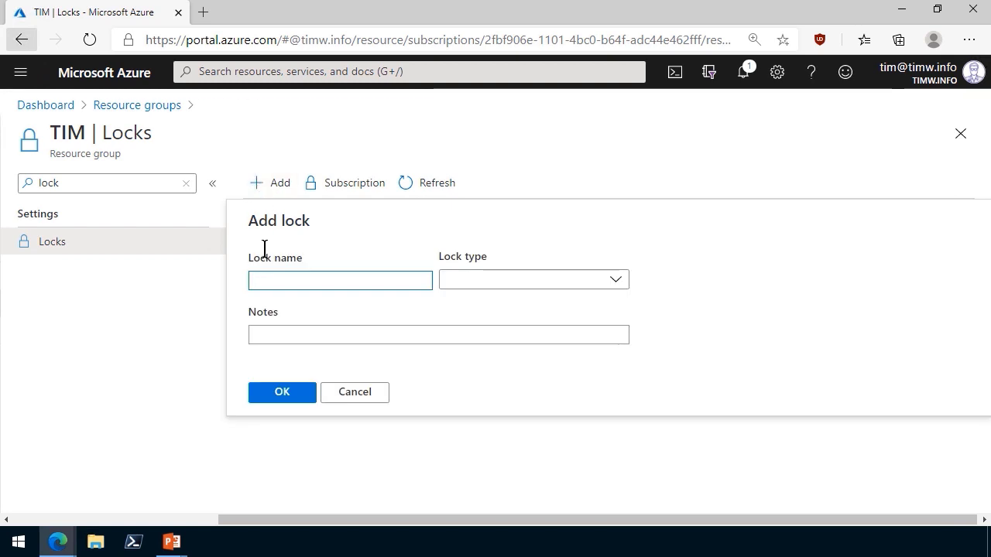
{"action": "type", "text": "tim-delete-lock"}
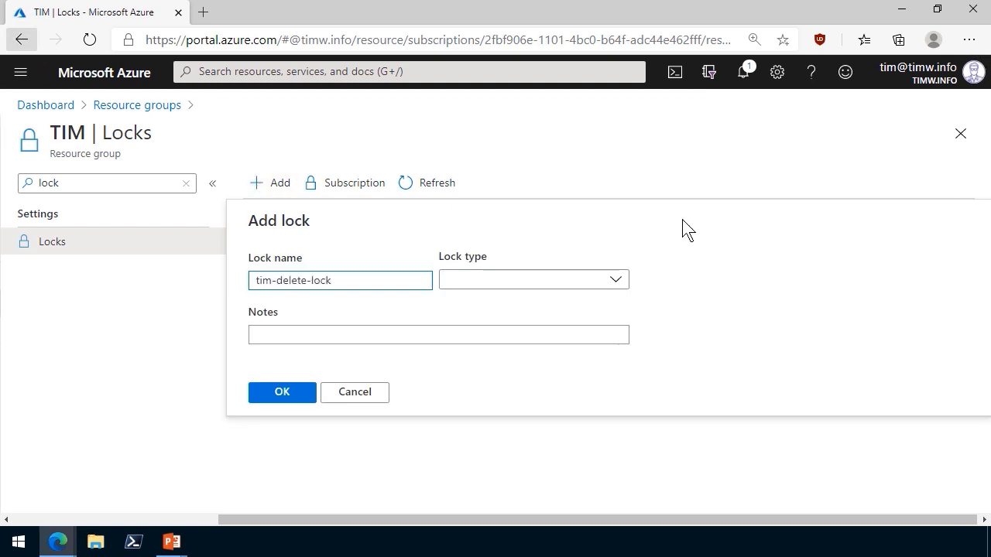
{"action": "left_click", "coordinate": [532, 279]}
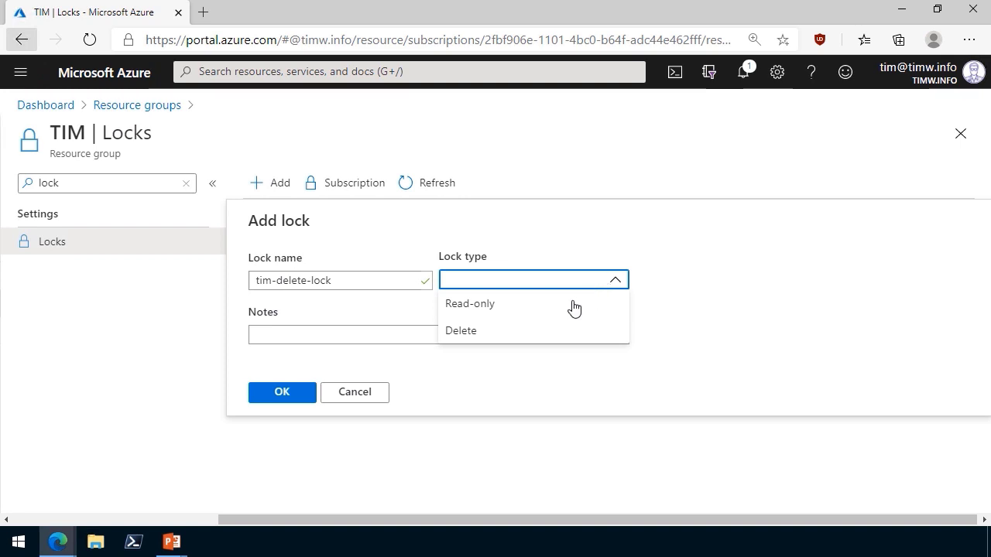
{"action": "mouse_move", "coordinate": [569, 303]}
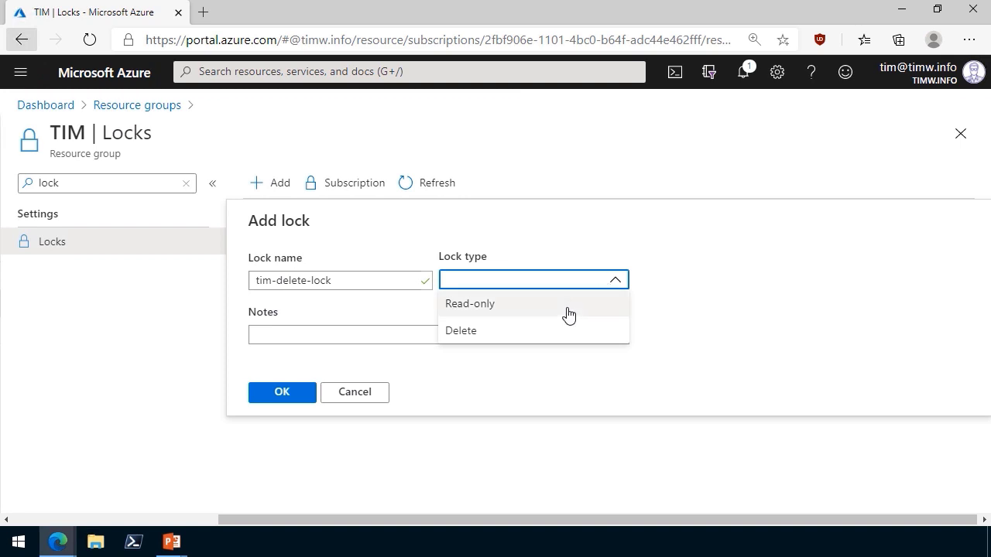
{"action": "left_click", "coordinate": [460, 331]}
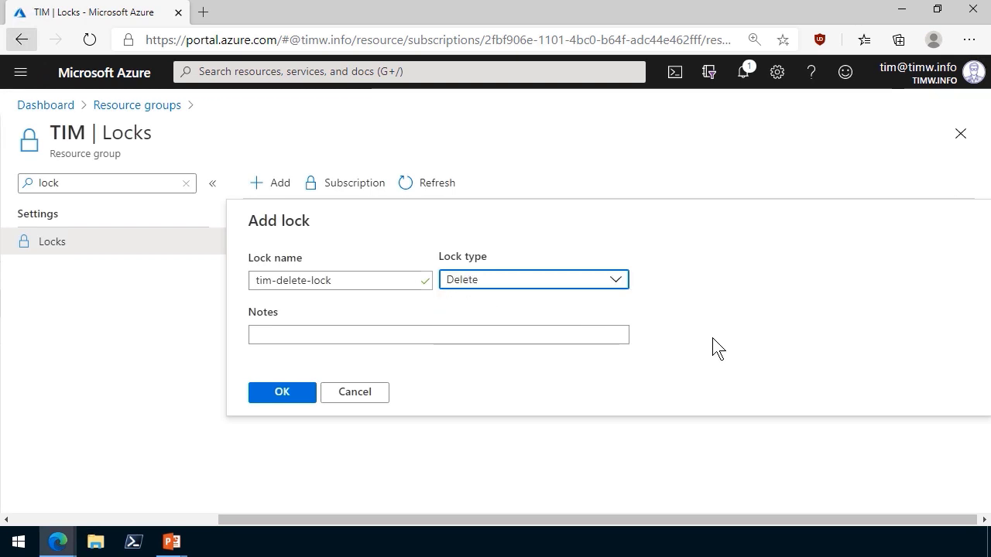
{"action": "mouse_move", "coordinate": [502, 360]}
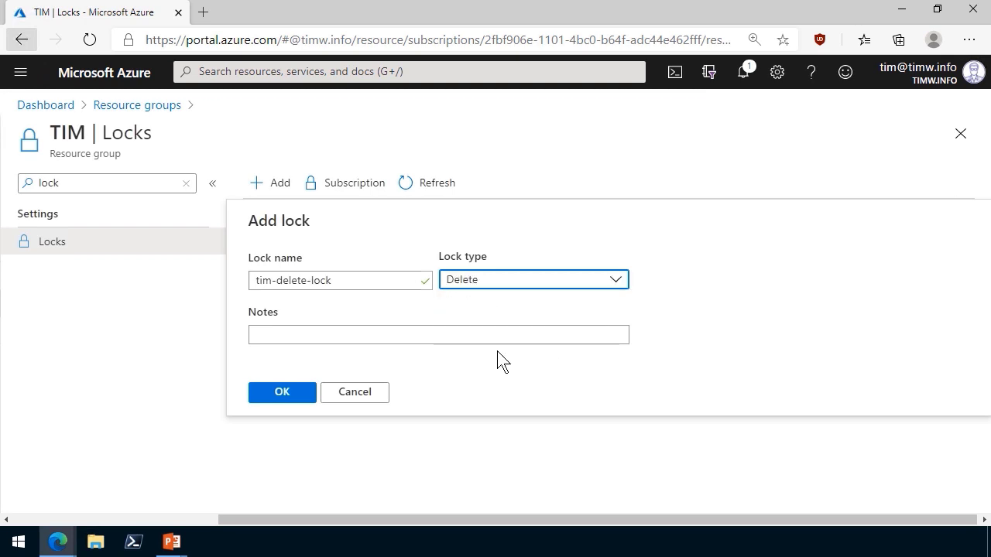
{"action": "left_click", "coordinate": [281, 392]}
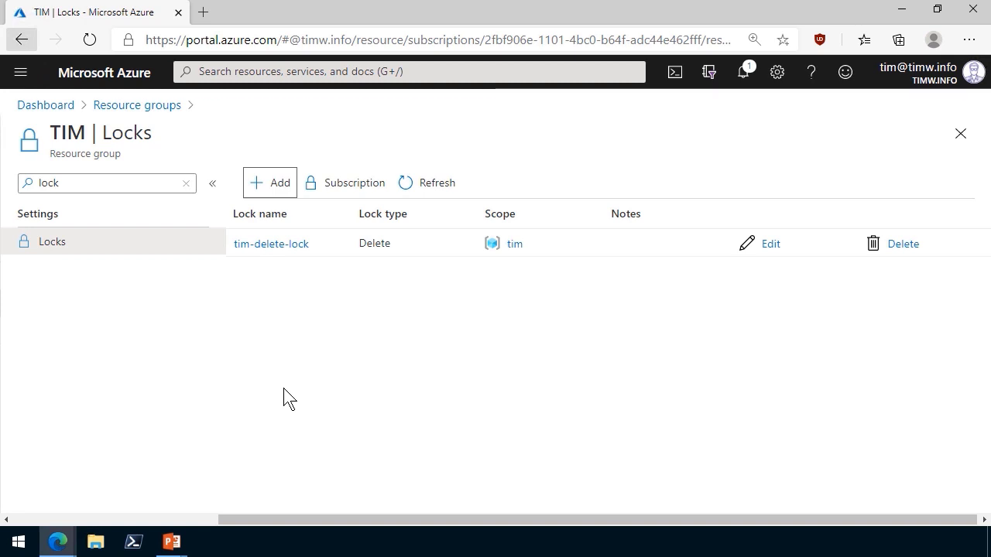
{"action": "mouse_move", "coordinate": [903, 256]}
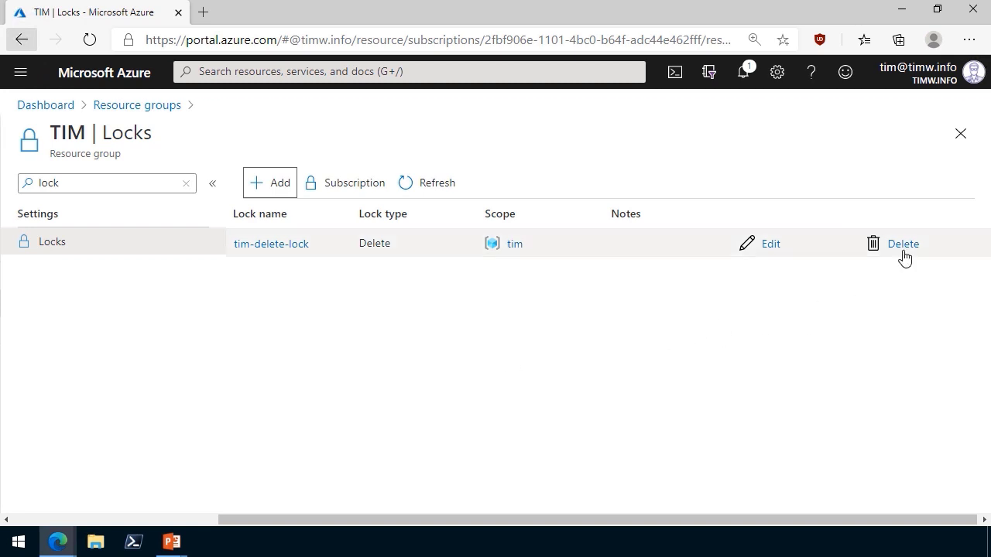
{"action": "mouse_move", "coordinate": [903, 243]}
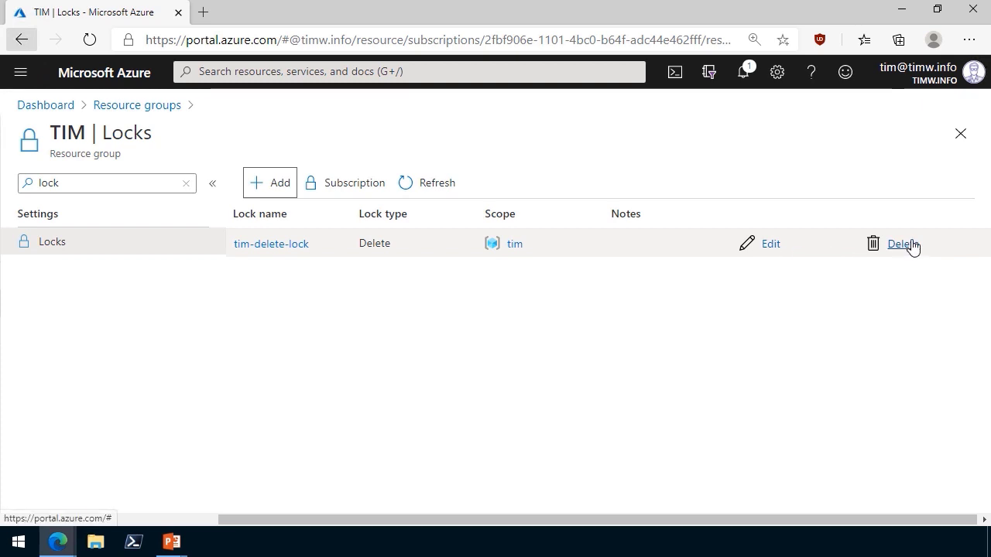
{"action": "mouse_move", "coordinate": [537, 359]}
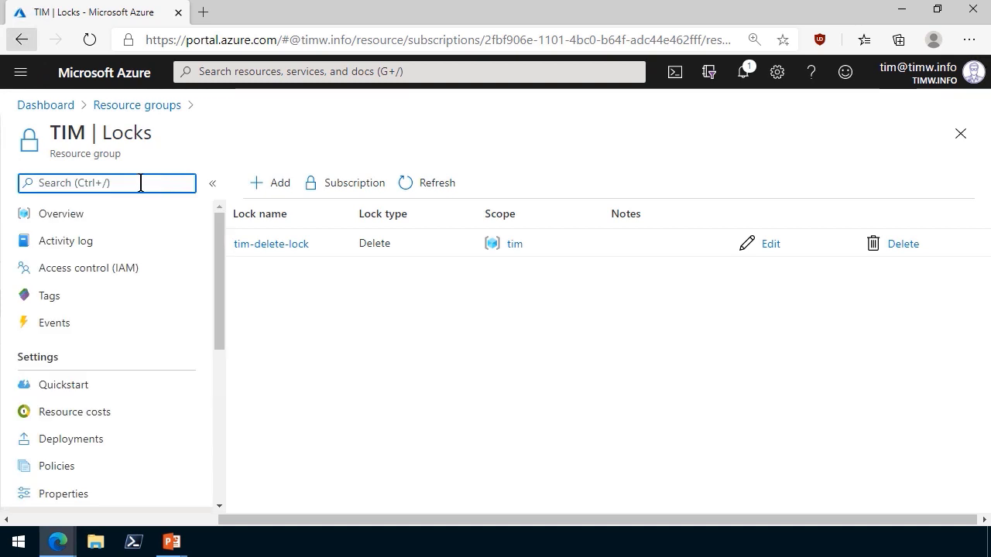
- Check user 'mel' in Access control, confirming inherited Contributor, then return to TIM's overview
{"action": "left_click", "coordinate": [88, 267]}
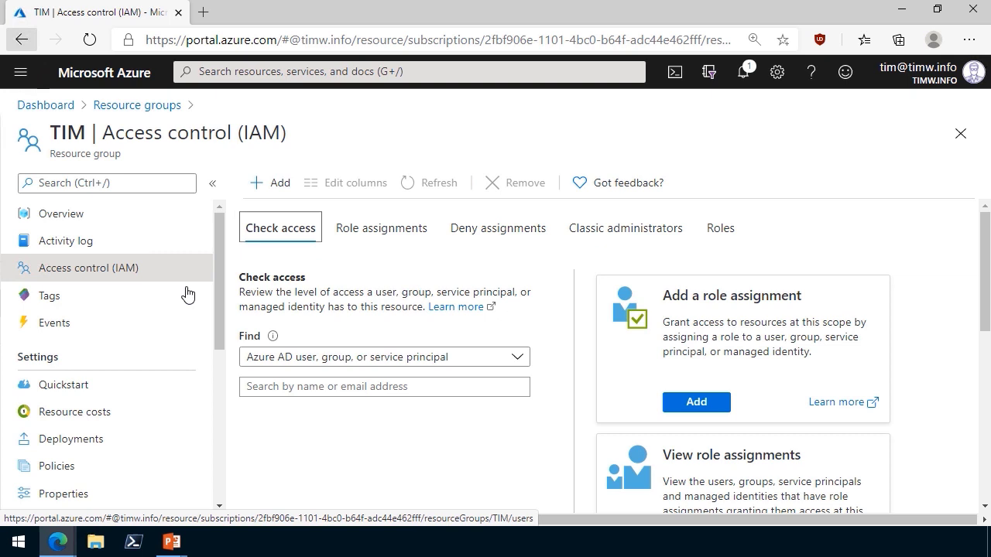
{"action": "left_click", "coordinate": [384, 386]}
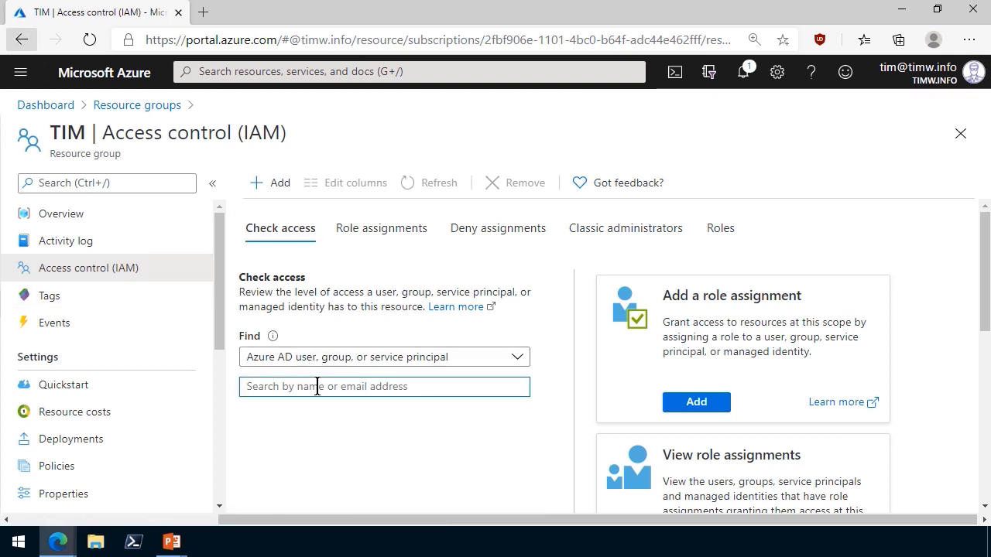
{"action": "type", "text": "mel"}
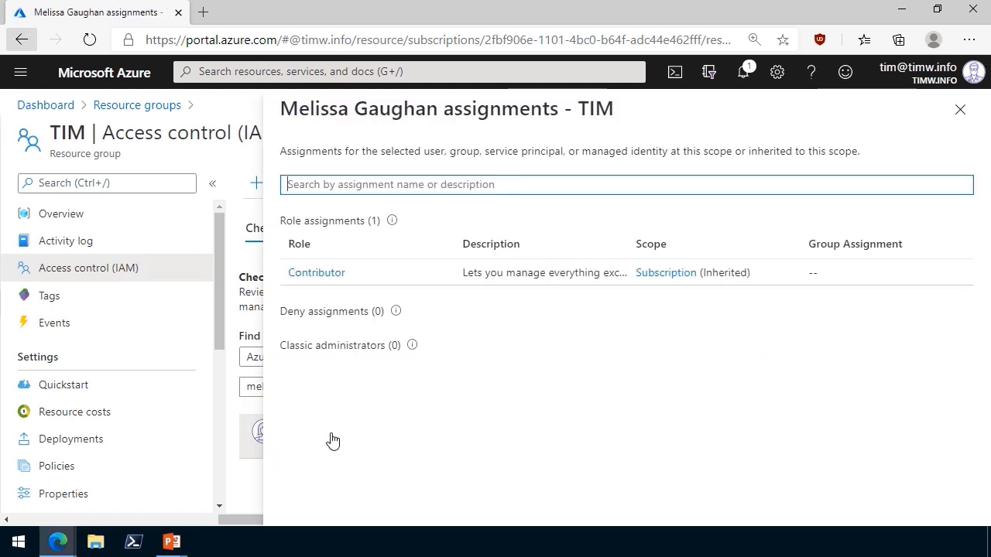
{"action": "mouse_move", "coordinate": [661, 336]}
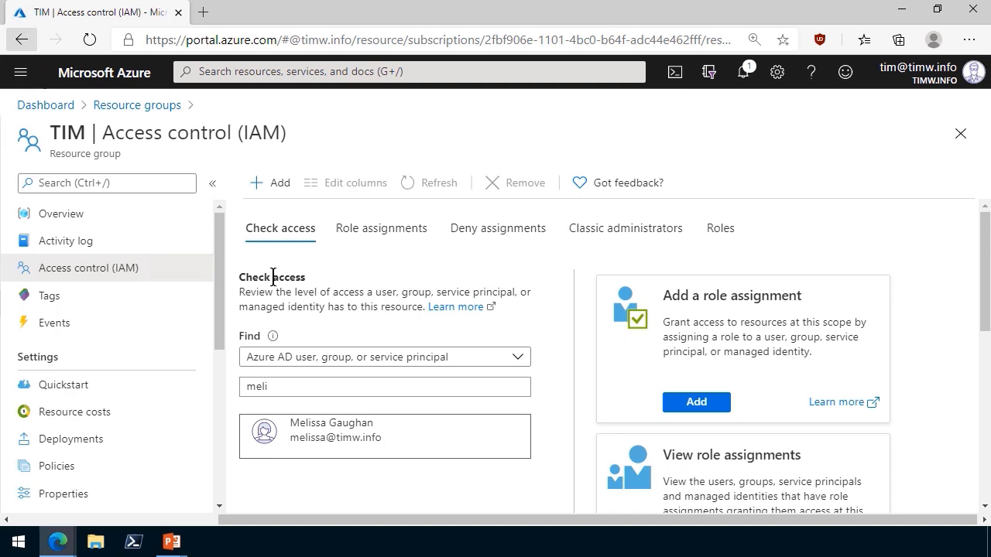
{"action": "left_click", "coordinate": [61, 213]}
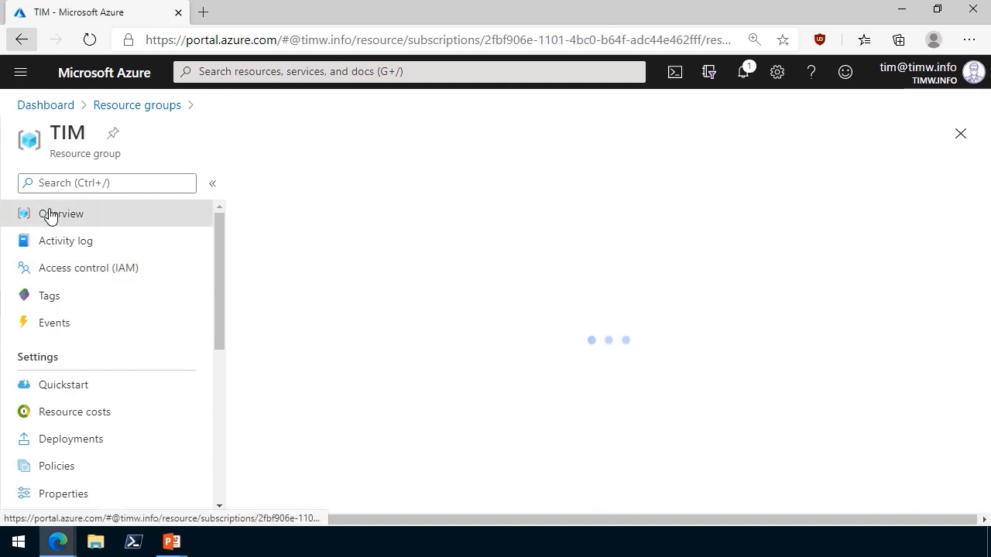
- View the inherited tim-delete-lock on Automate-3029250-EUS, then switch to the InPrivate portal window
{"action": "left_click", "coordinate": [60, 213]}
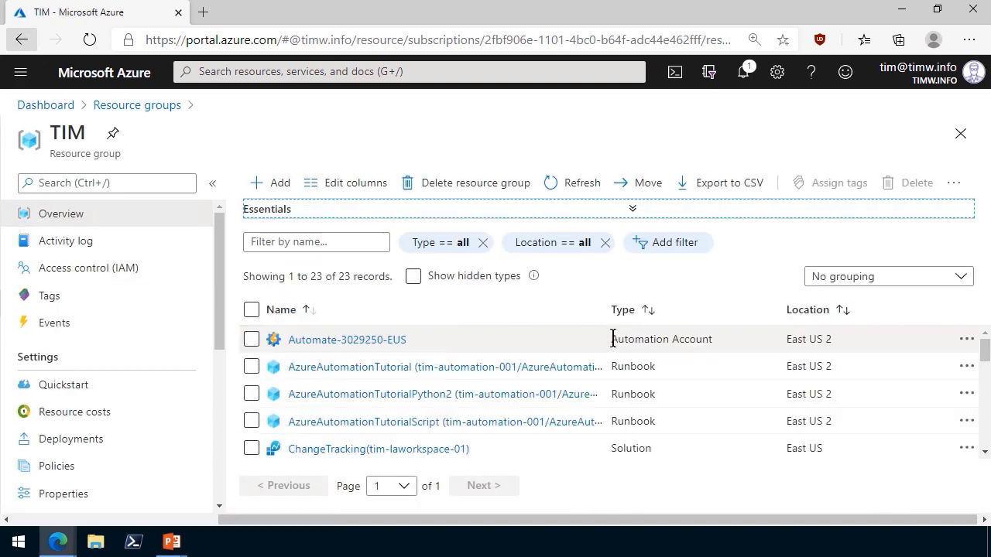
{"action": "mouse_move", "coordinate": [515, 350]}
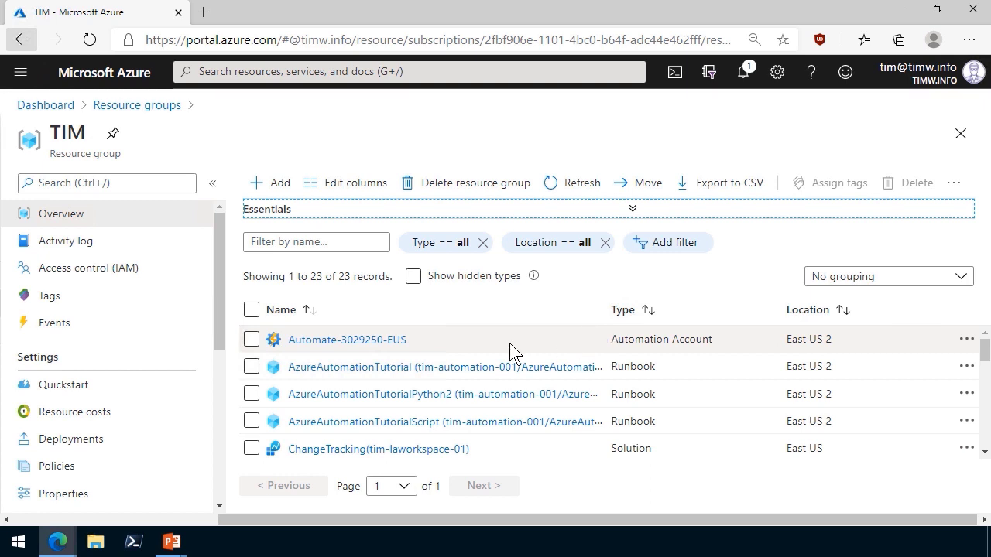
{"action": "mouse_move", "coordinate": [326, 339]}
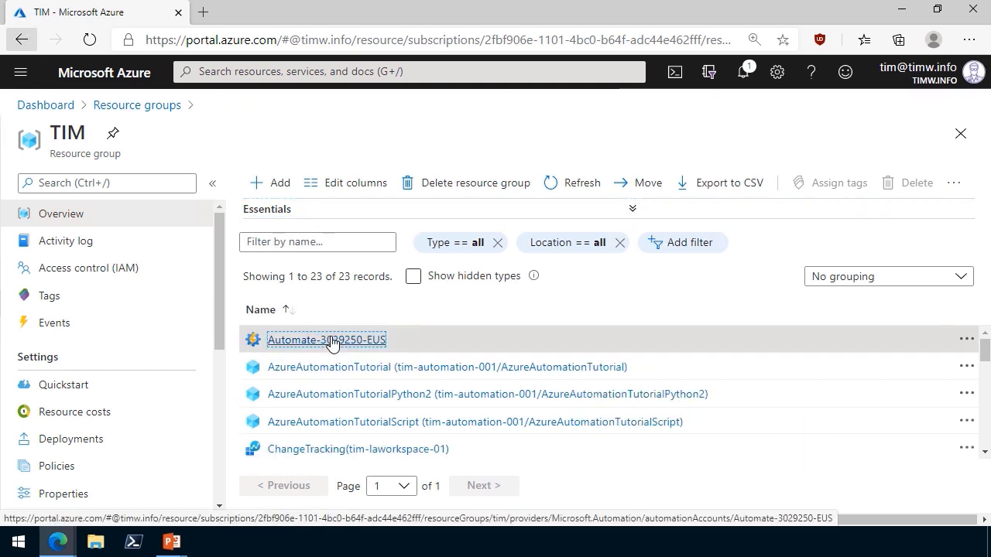
{"action": "left_click", "coordinate": [325, 339]}
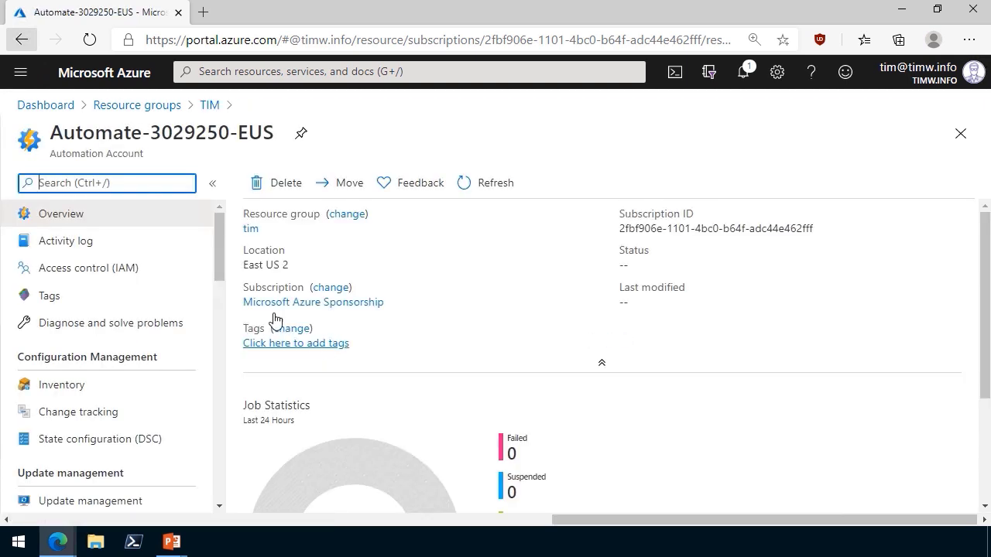
{"action": "type", "text": "lock"}
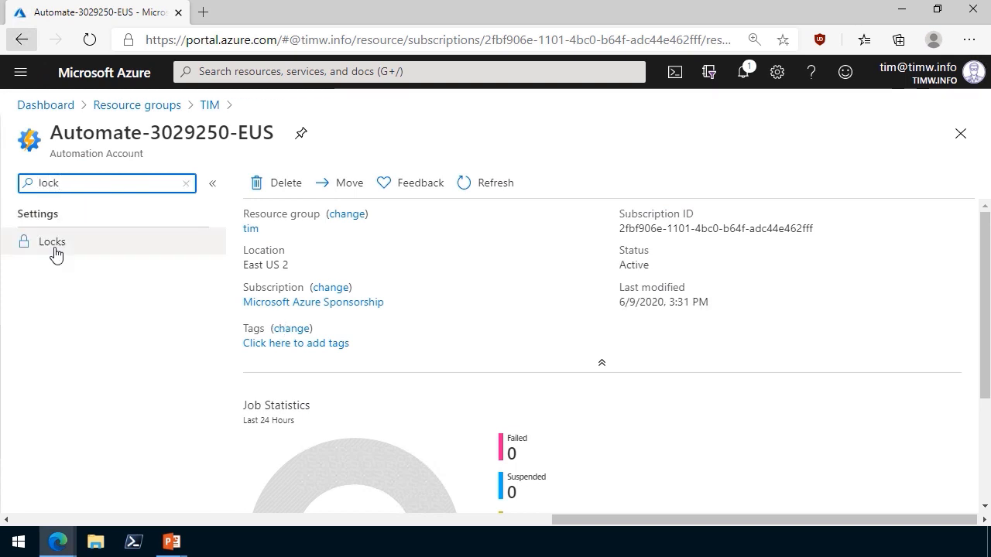
{"action": "left_click", "coordinate": [52, 240]}
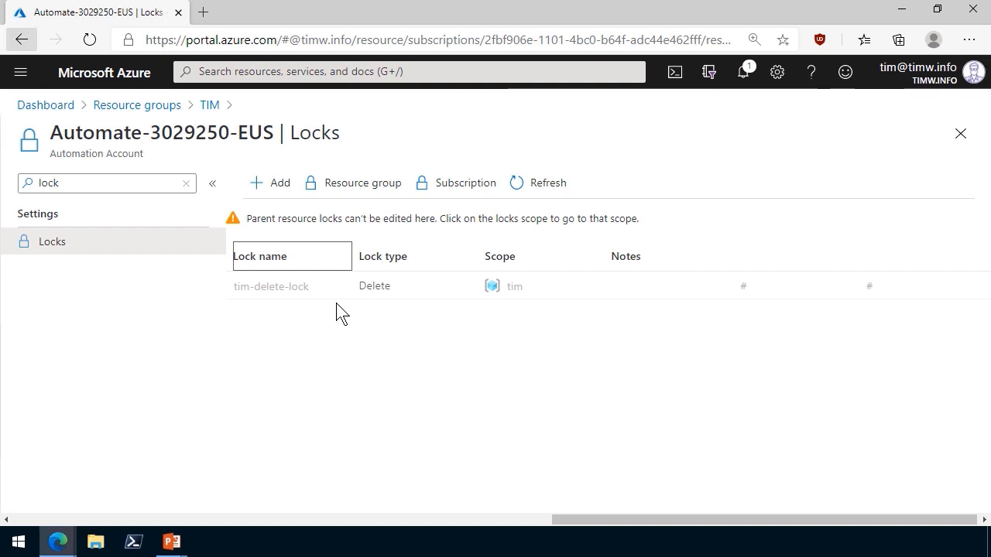
{"action": "mouse_move", "coordinate": [136, 484]}
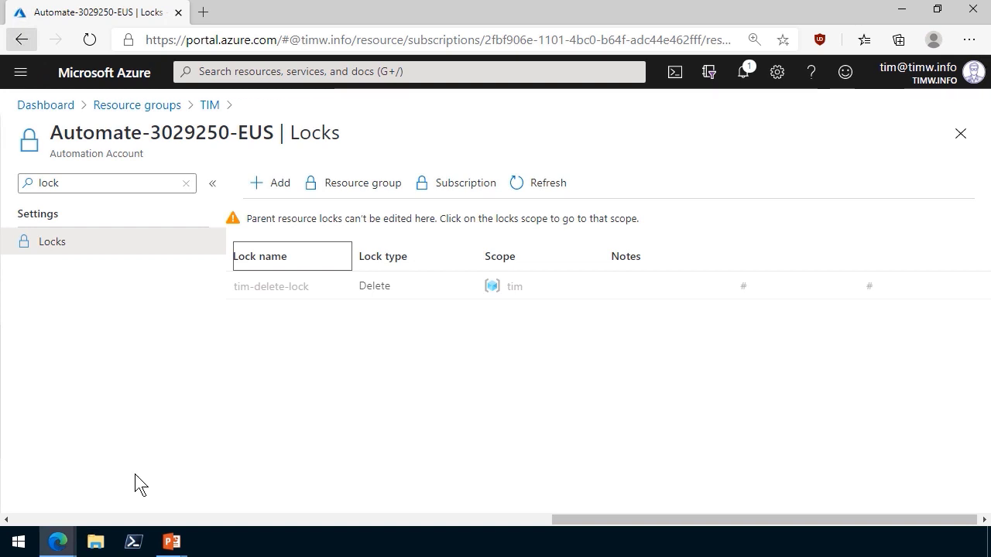
{"action": "left_click", "coordinate": [251, 476]}
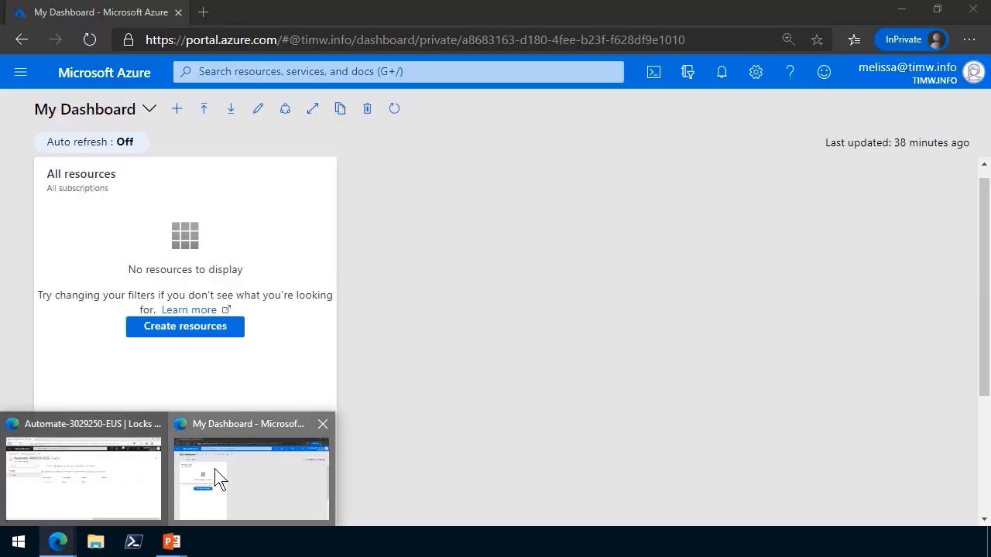
{"action": "mouse_move", "coordinate": [310, 103]}
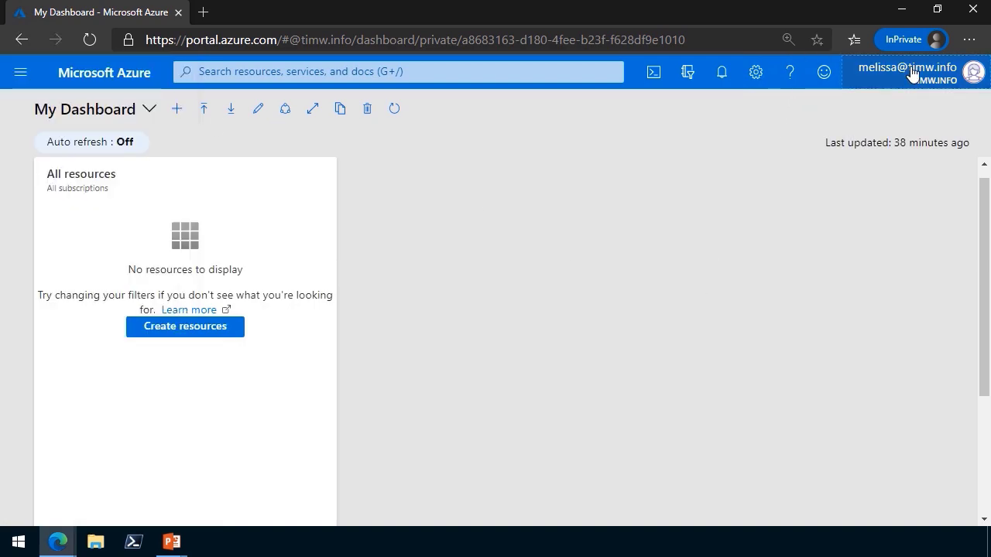
- Sign the InPrivate window's user out and back in, staying signed in
{"action": "left_click", "coordinate": [974, 72]}
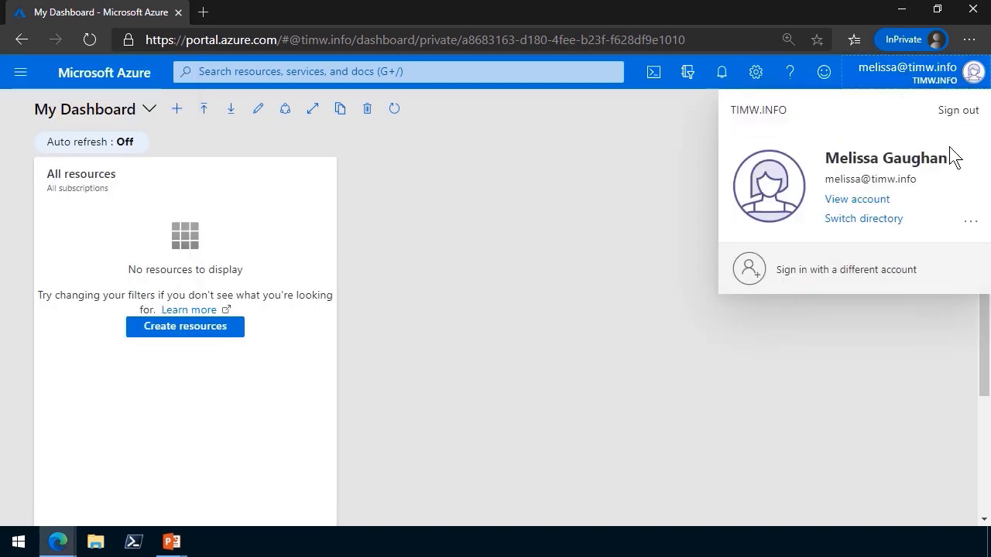
{"action": "left_click", "coordinate": [845, 269]}
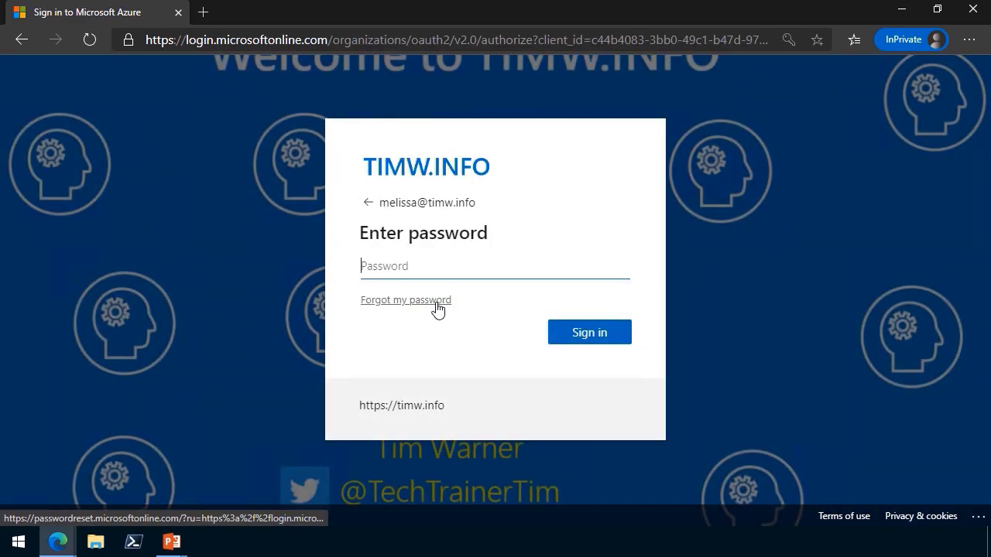
{"action": "left_click", "coordinate": [589, 332]}
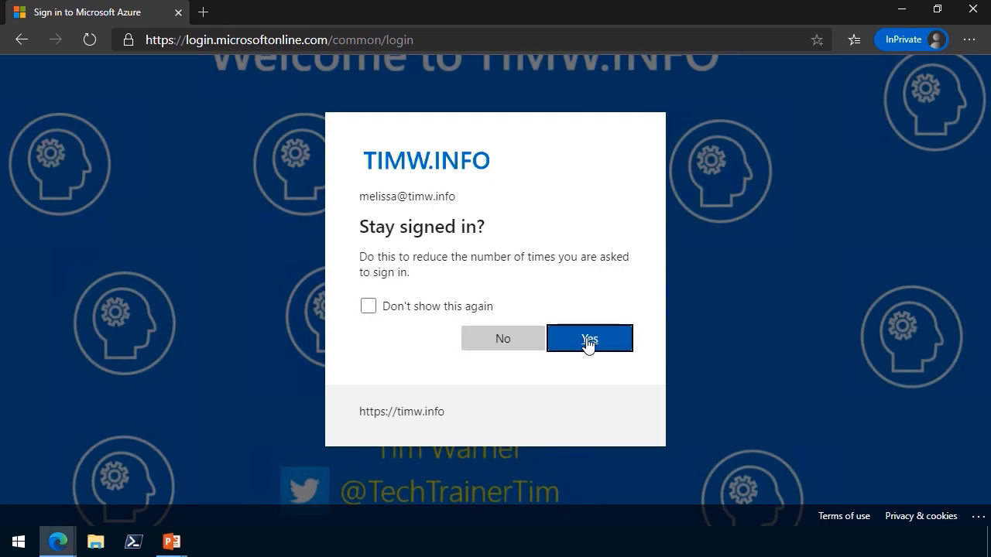
{"action": "left_click", "coordinate": [589, 338]}
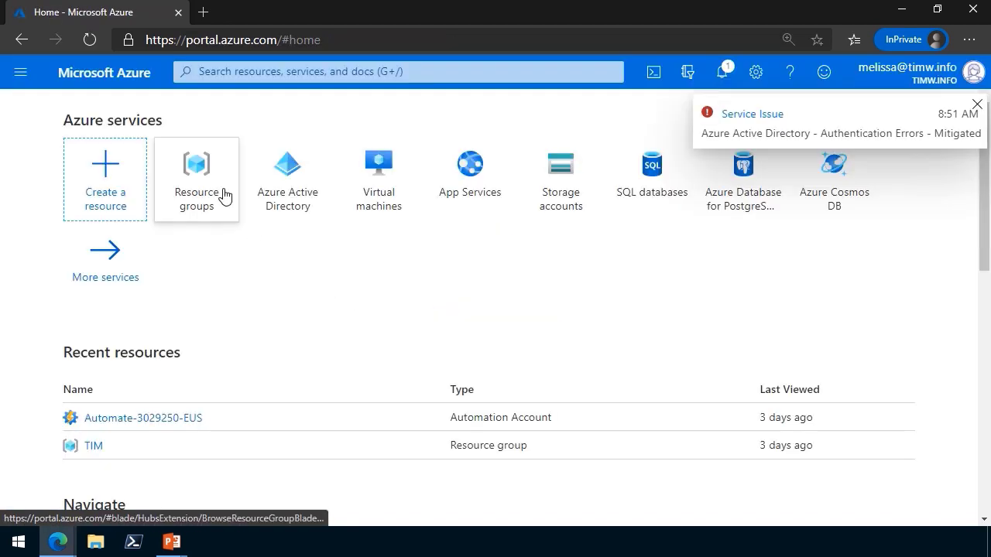
- Open TIM from Resource groups and select the timstorage001 storage account from its list
{"action": "left_click", "coordinate": [196, 179]}
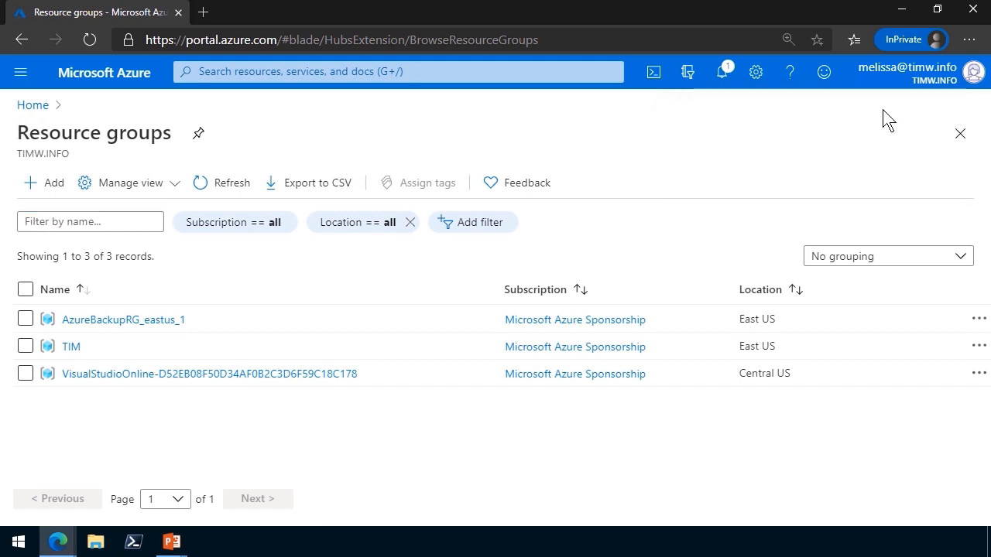
{"action": "mouse_move", "coordinate": [70, 346]}
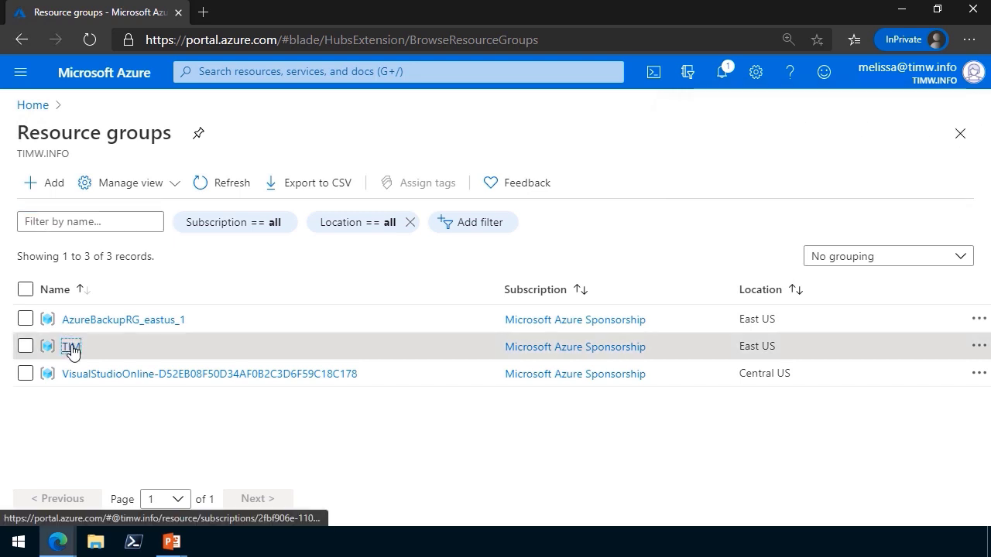
{"action": "left_click", "coordinate": [70, 346]}
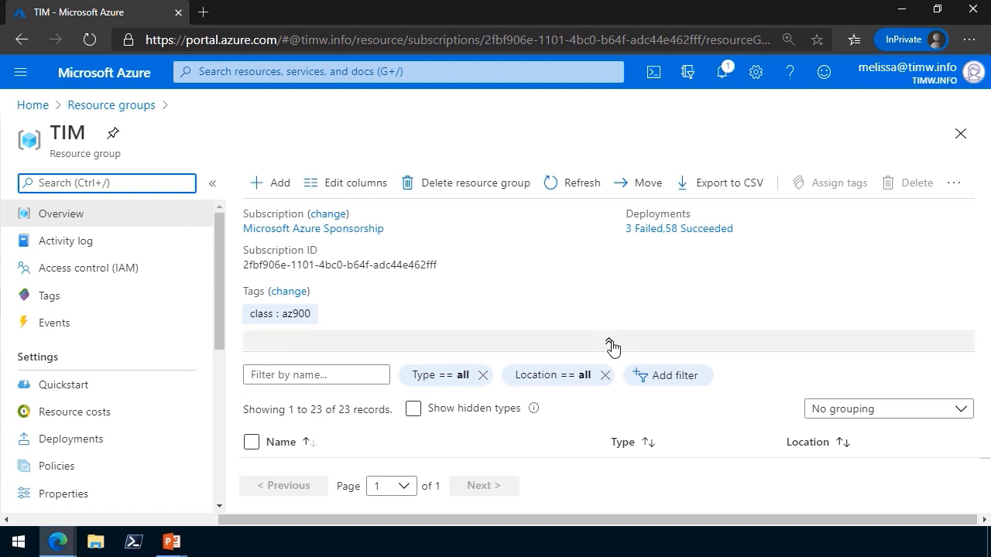
{"action": "scroll", "scroll_direction": "down", "scroll_amount": 3}
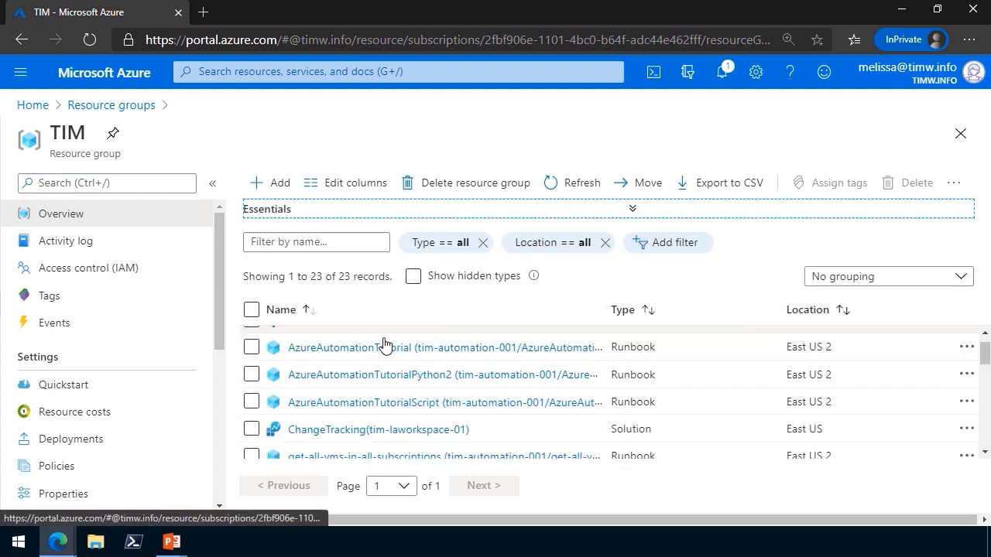
{"action": "scroll", "scroll_direction": "down", "scroll_amount": 3}
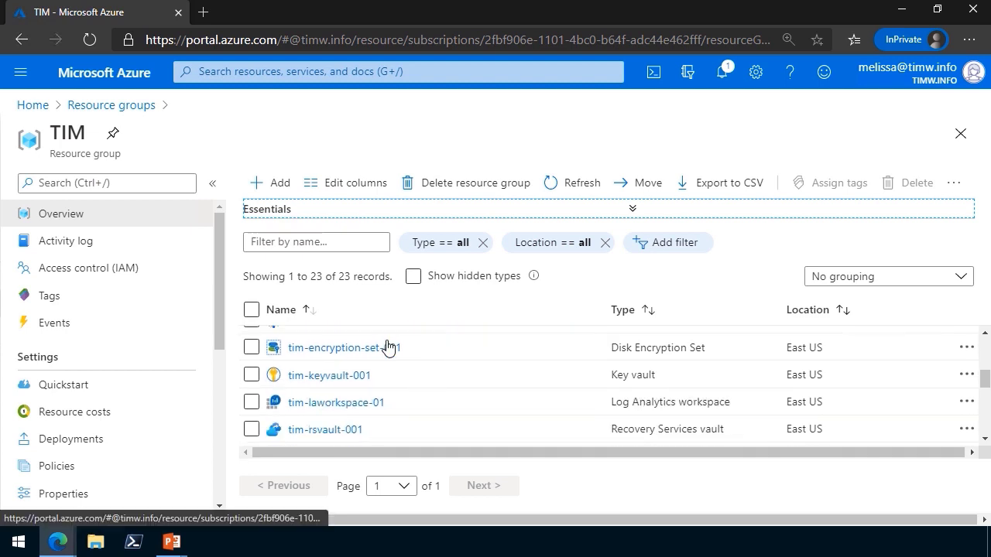
{"action": "scroll", "scroll_direction": "down", "scroll_amount": 3}
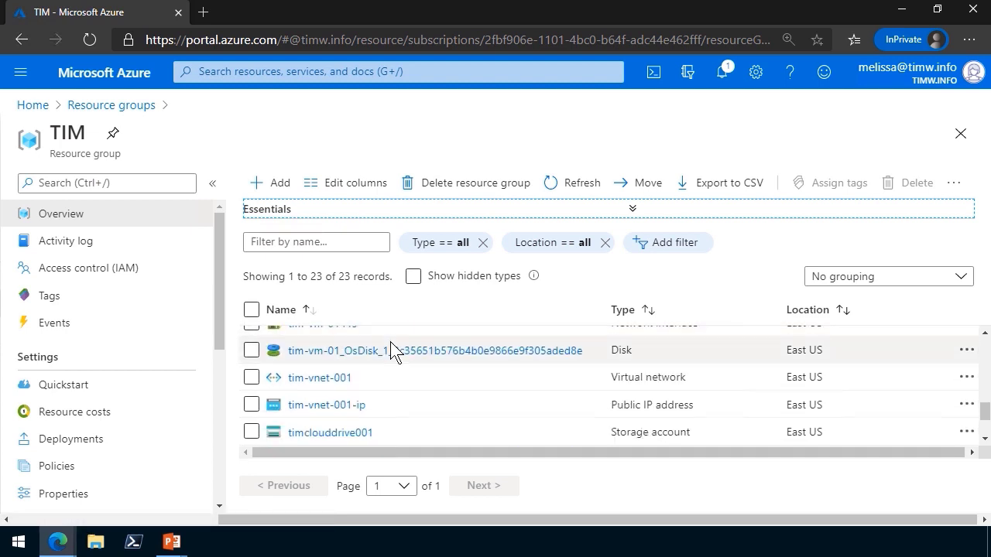
{"action": "scroll", "scroll_direction": "down", "scroll_amount": 3}
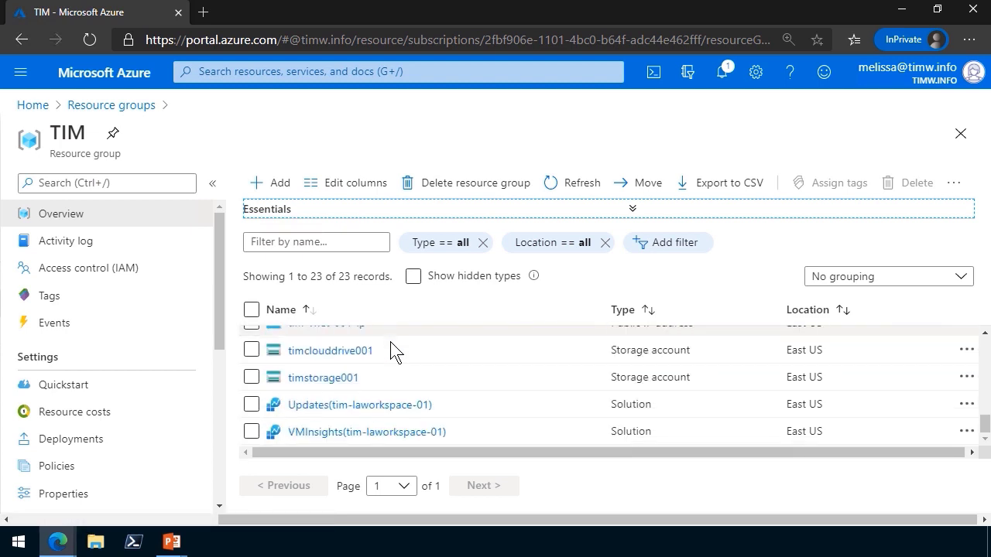
{"action": "scroll", "scroll_direction": "up", "scroll_amount": 3}
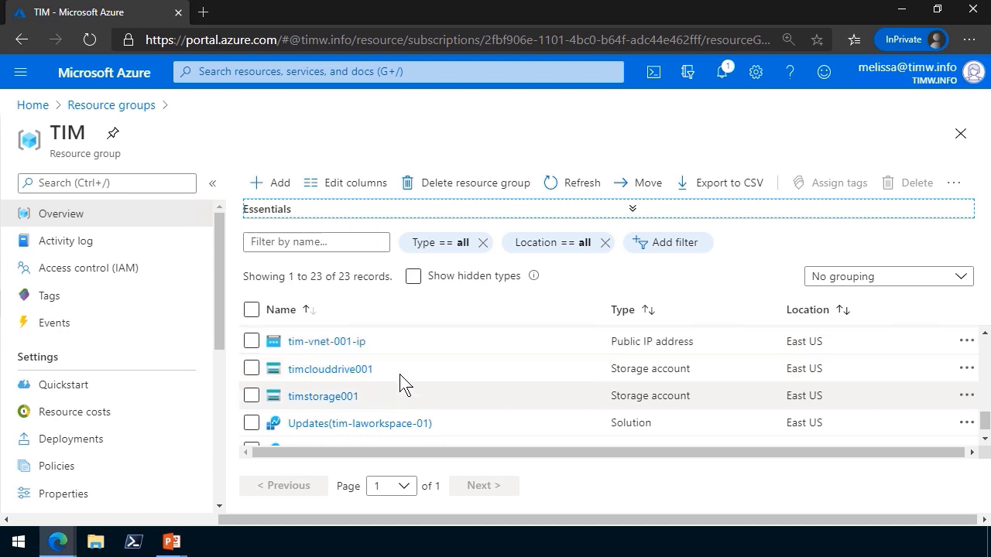
{"action": "scroll", "scroll_direction": "up", "scroll_amount": 3}
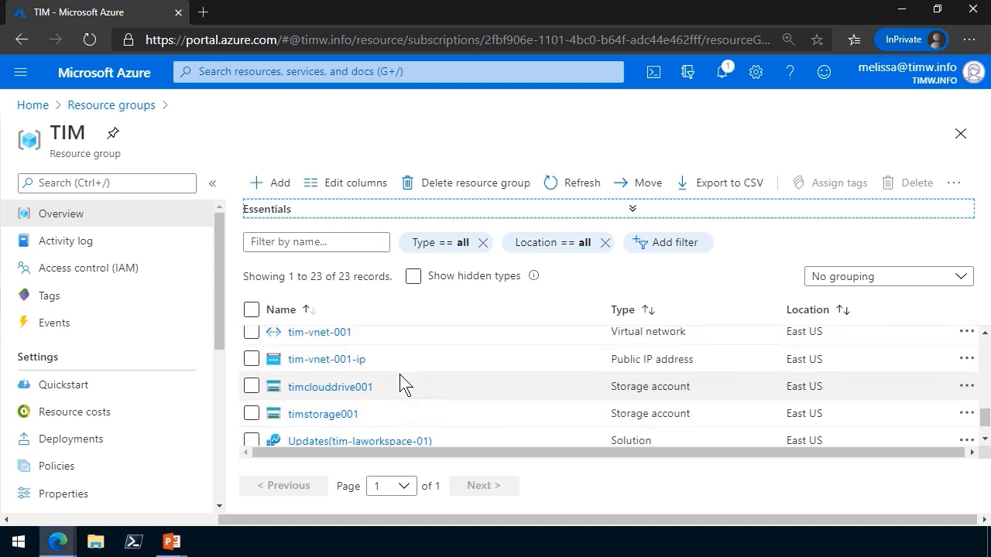
{"action": "mouse_move", "coordinate": [326, 359]}
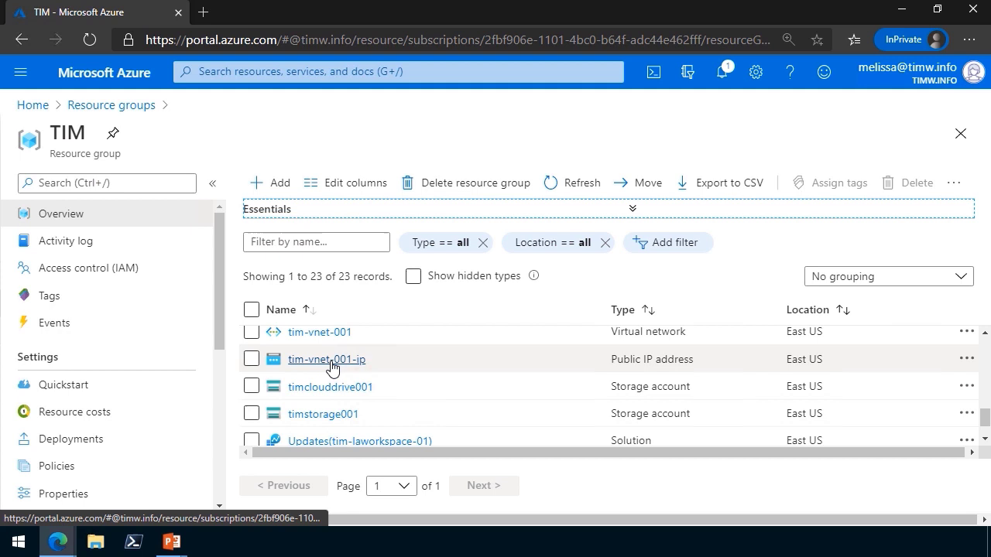
{"action": "mouse_move", "coordinate": [326, 359]}
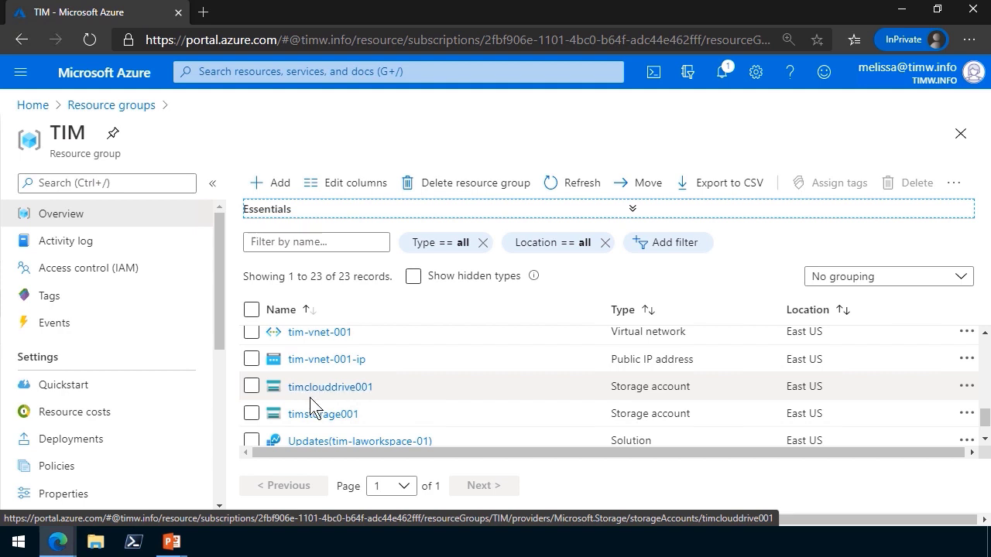
{"action": "mouse_move", "coordinate": [323, 414]}
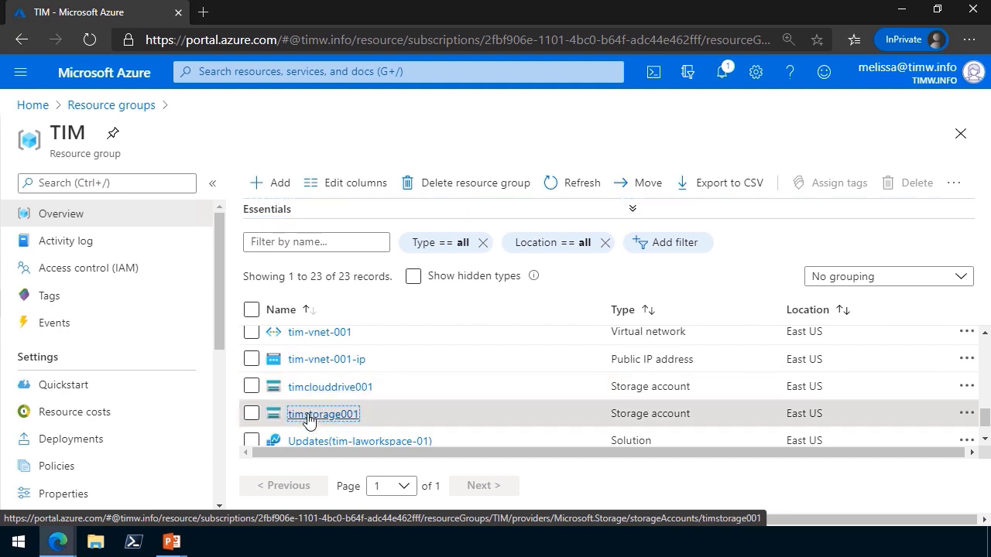
{"action": "left_click", "coordinate": [322, 413]}
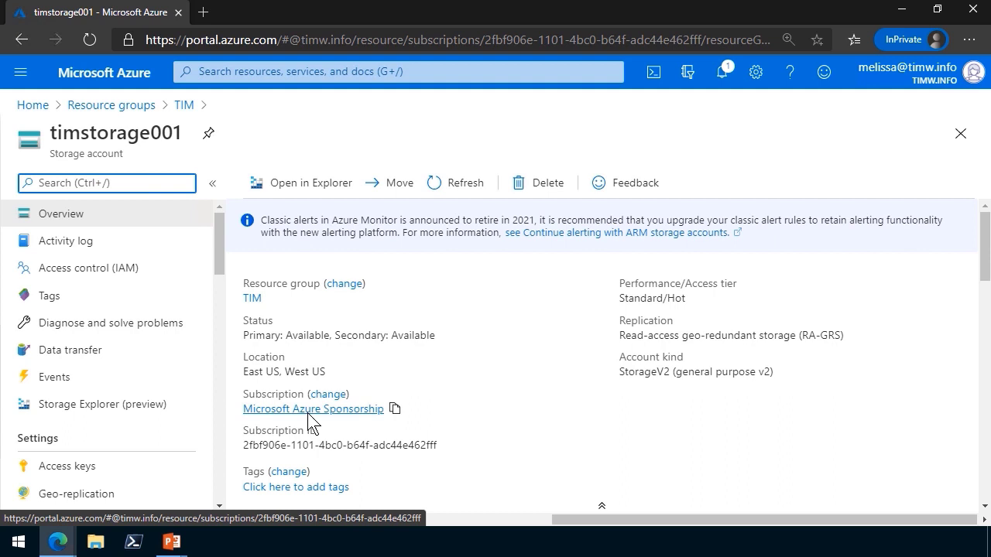
{"action": "mouse_move", "coordinate": [537, 183]}
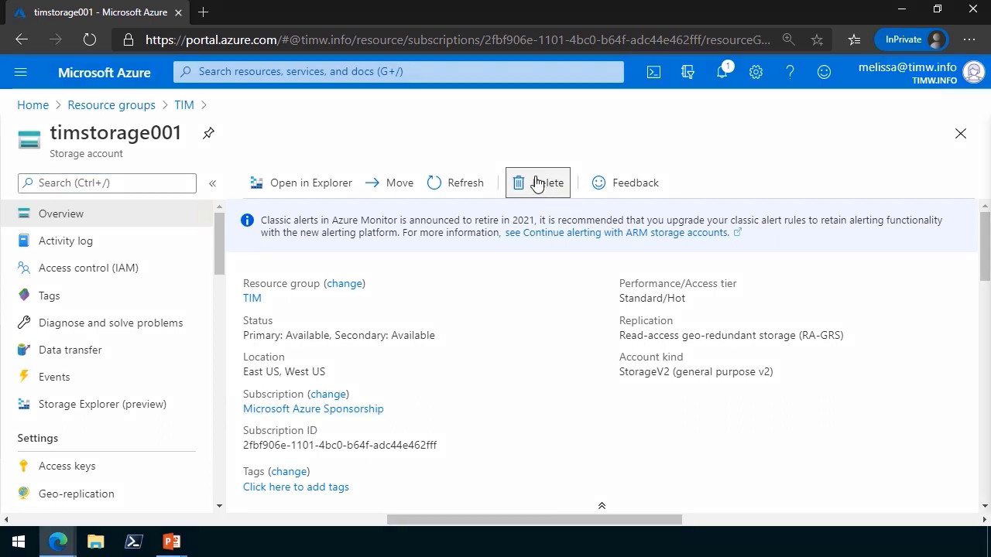
- Attempt deleting timstorage001, see the delete-lock block, then open its Locks list
{"action": "left_click", "coordinate": [538, 183]}
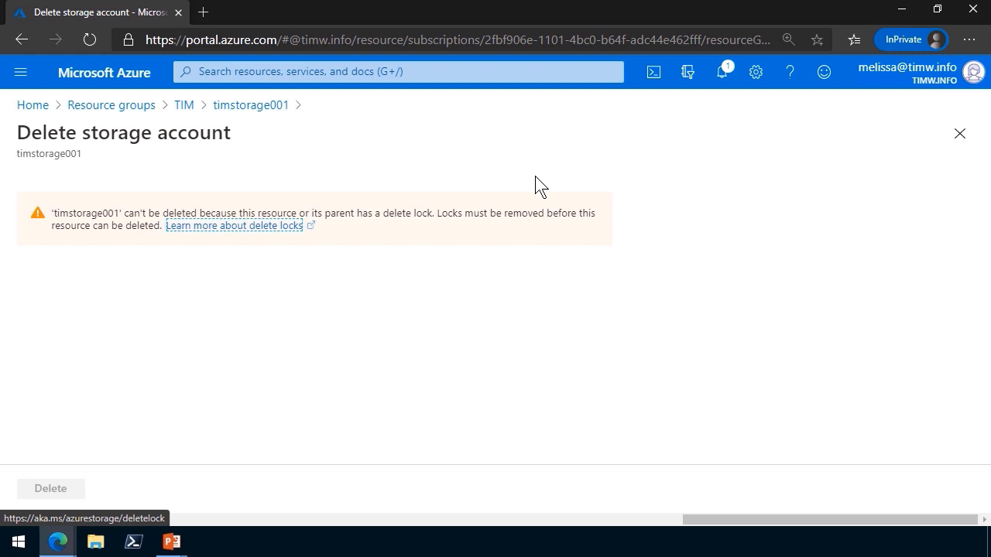
{"action": "mouse_move", "coordinate": [251, 105]}
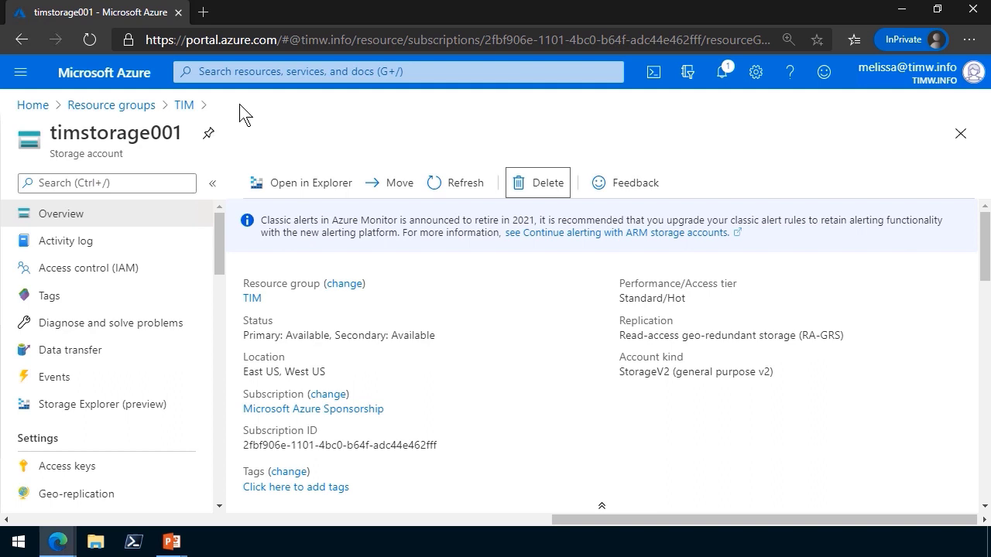
{"action": "left_click", "coordinate": [106, 182]}
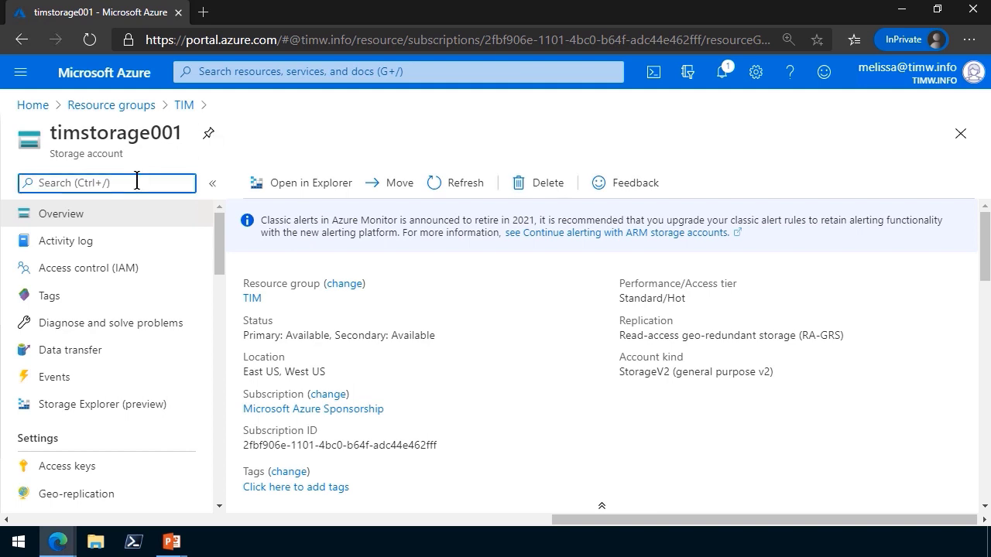
{"action": "type", "text": "lock"}
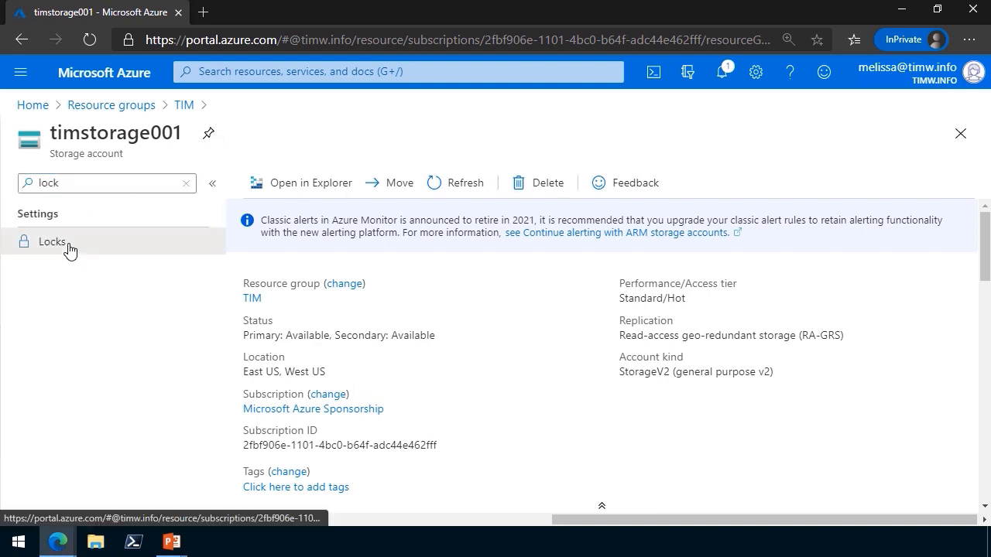
{"action": "left_click", "coordinate": [51, 241]}
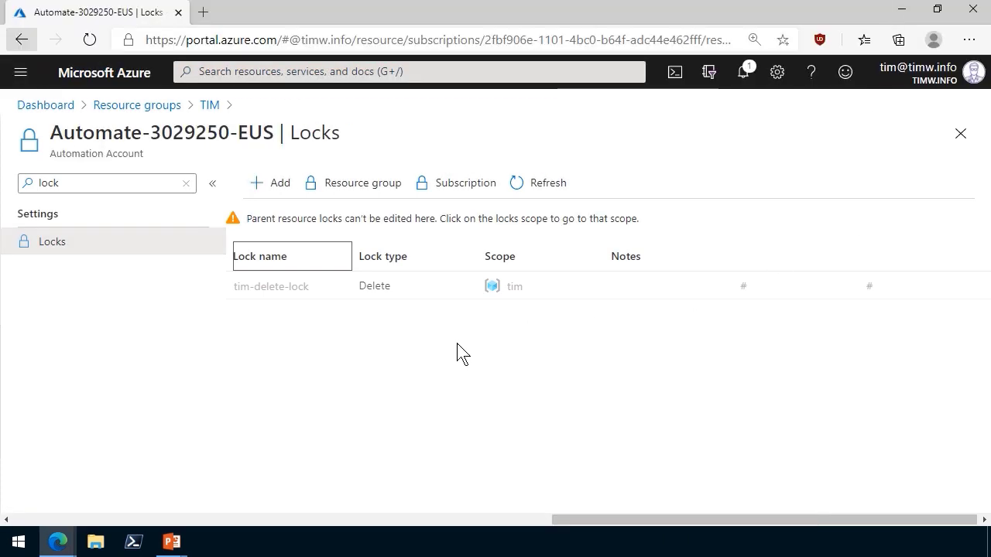
{"action": "mouse_move", "coordinate": [209, 105]}
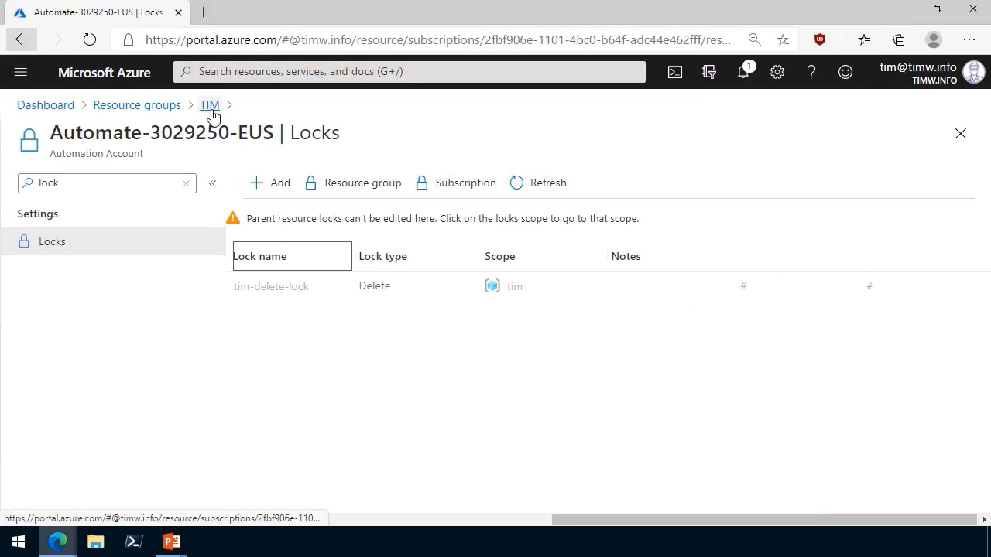
{"action": "mouse_move", "coordinate": [209, 105]}
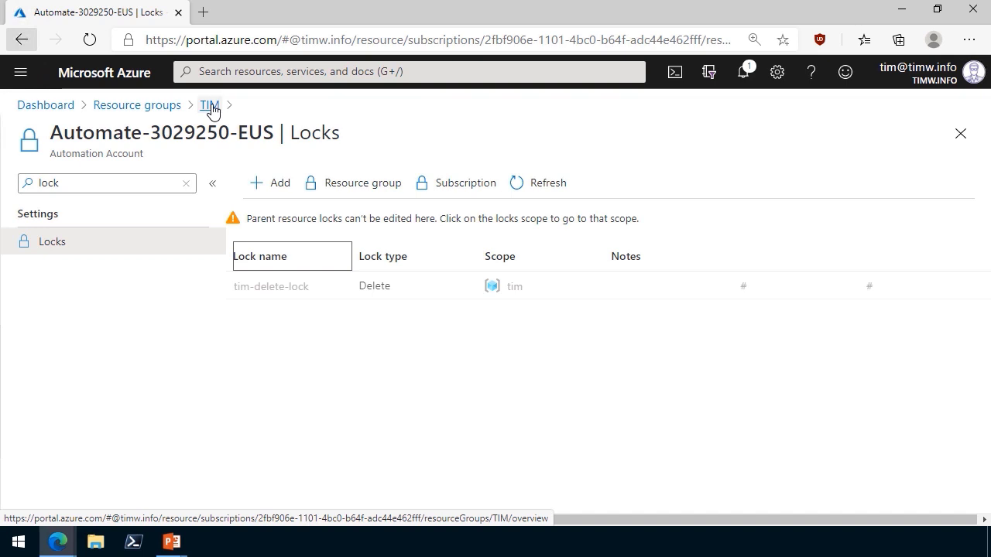
- Try deleting Automate-3029250-EUS, confirm and retry, and see the deletion fail
{"action": "left_click", "coordinate": [209, 104]}
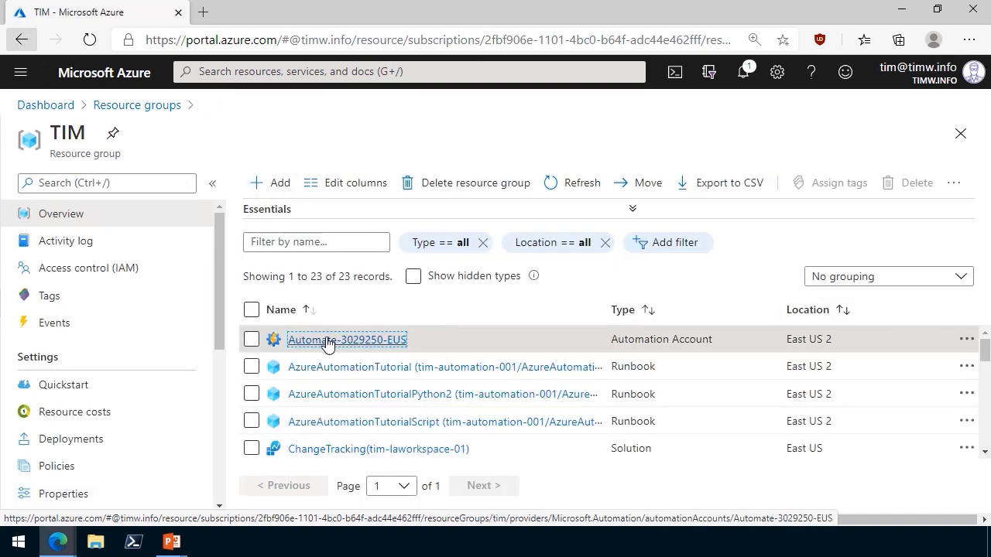
{"action": "left_click", "coordinate": [346, 339]}
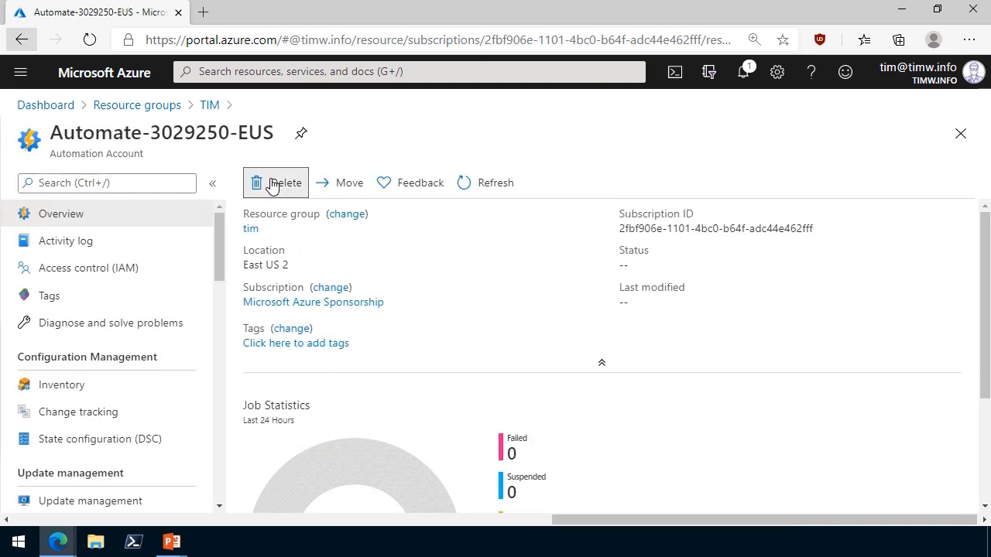
{"action": "left_click", "coordinate": [276, 183]}
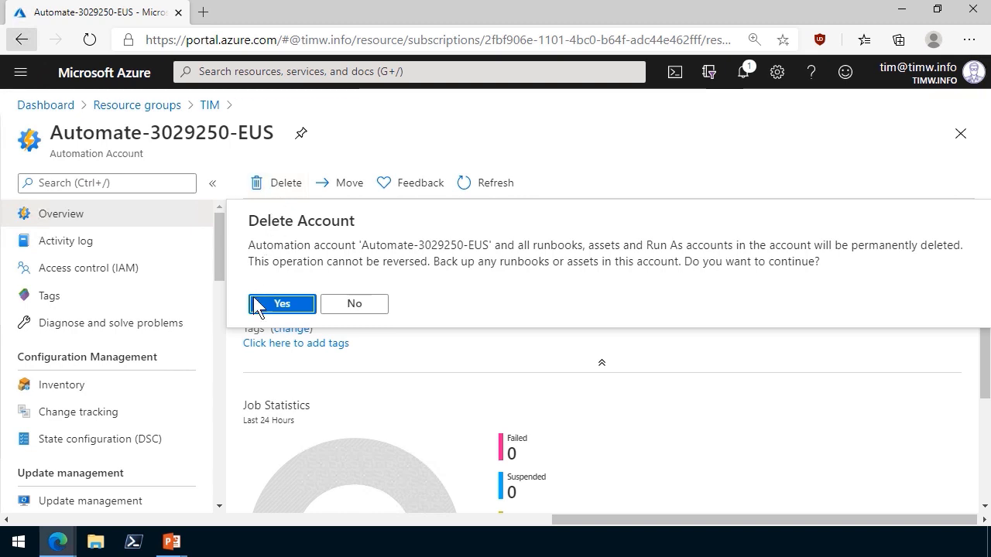
{"action": "left_click", "coordinate": [282, 303]}
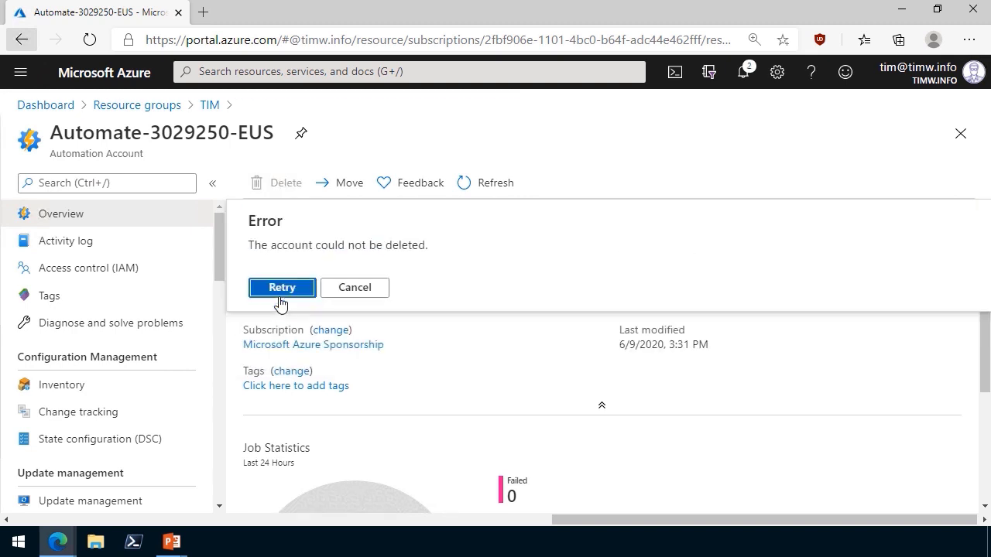
{"action": "scroll", "scroll_direction": "down", "scroll_amount": 3}
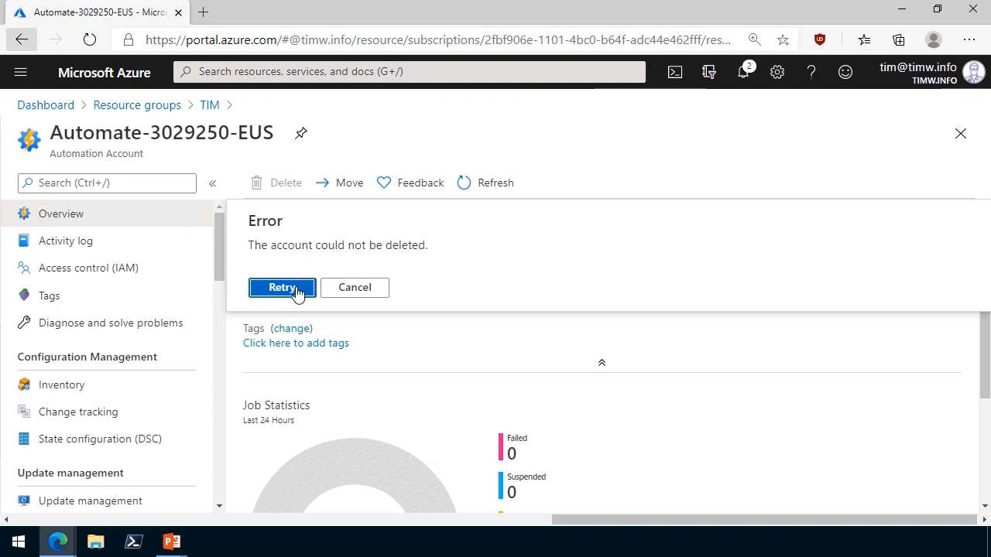
{"action": "left_click", "coordinate": [354, 287]}
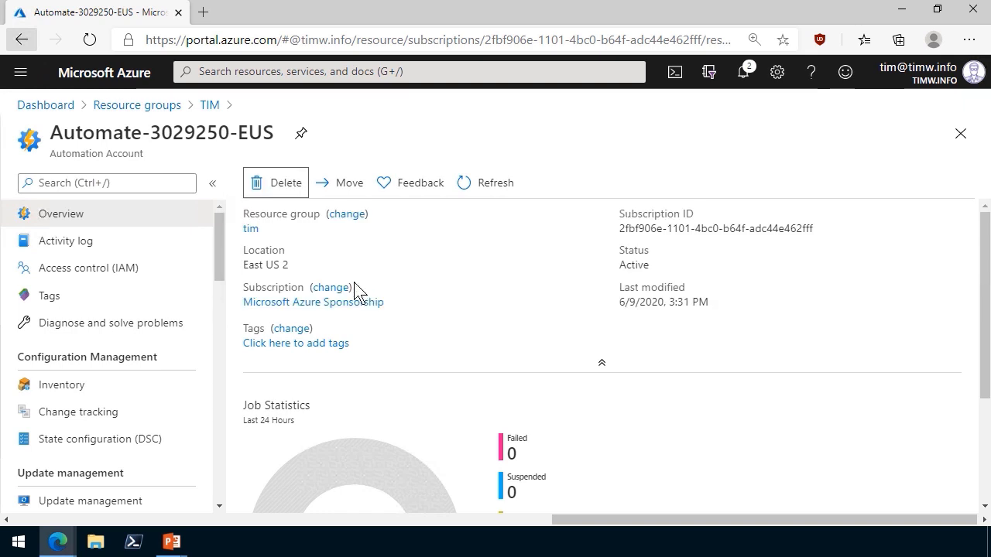
{"action": "type", "text": "lock"}
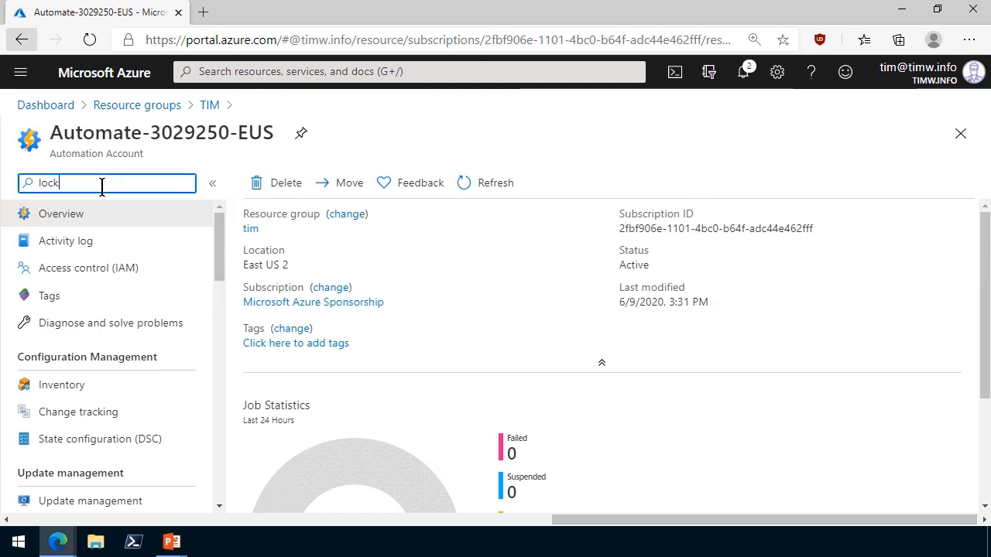
- Delete tim-delete-lock from the tim resource group's management locks
{"action": "left_click", "coordinate": [52, 241]}
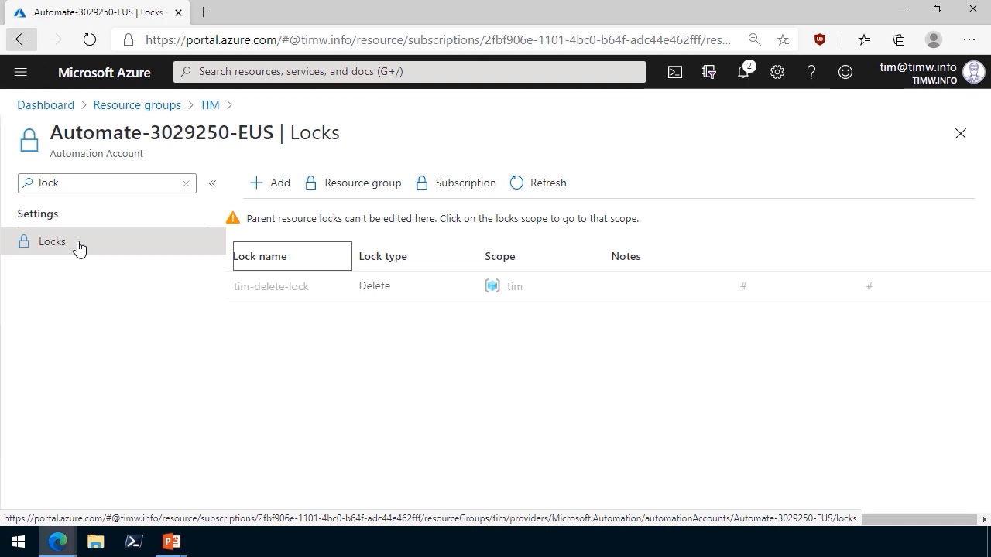
{"action": "mouse_move", "coordinate": [356, 191]}
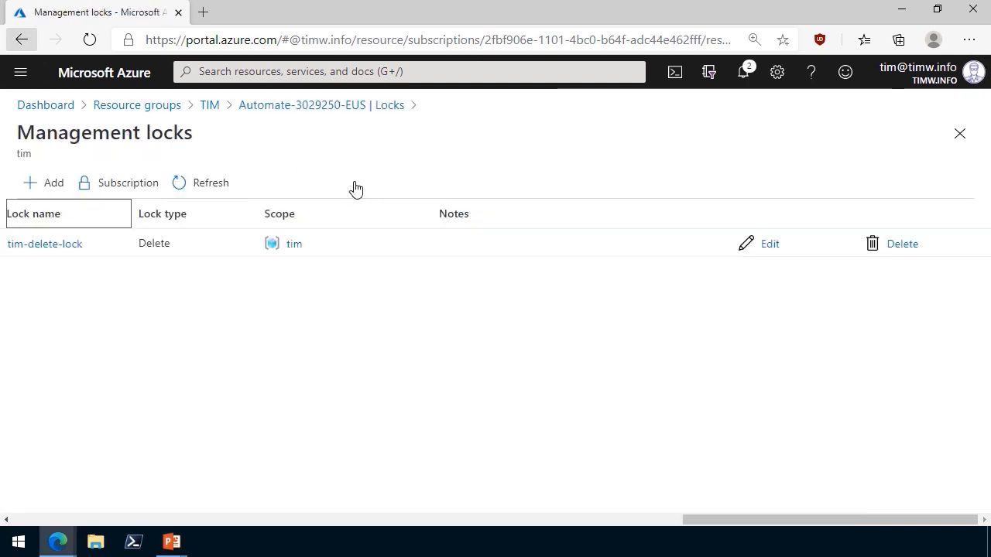
{"action": "mouse_move", "coordinate": [900, 243]}
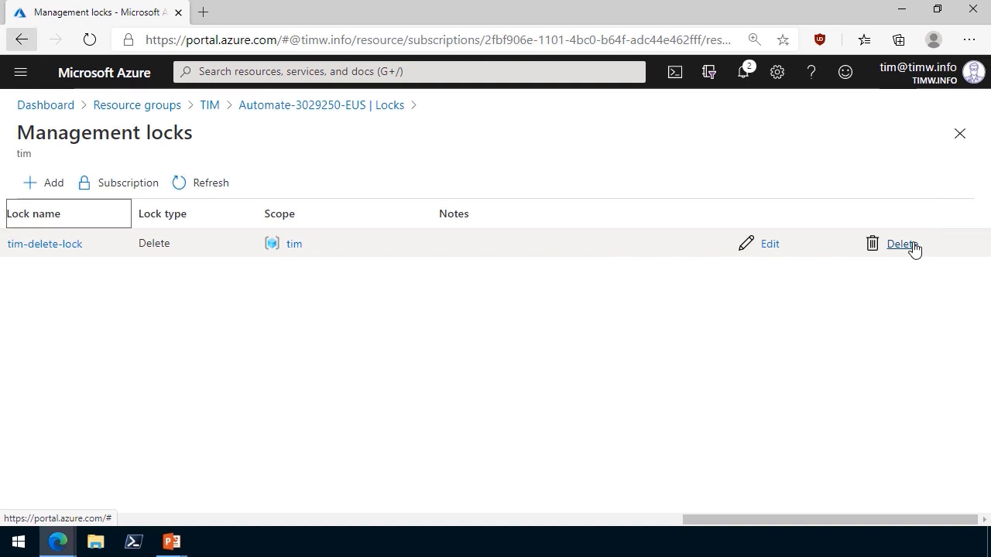
{"action": "left_click", "coordinate": [900, 244]}
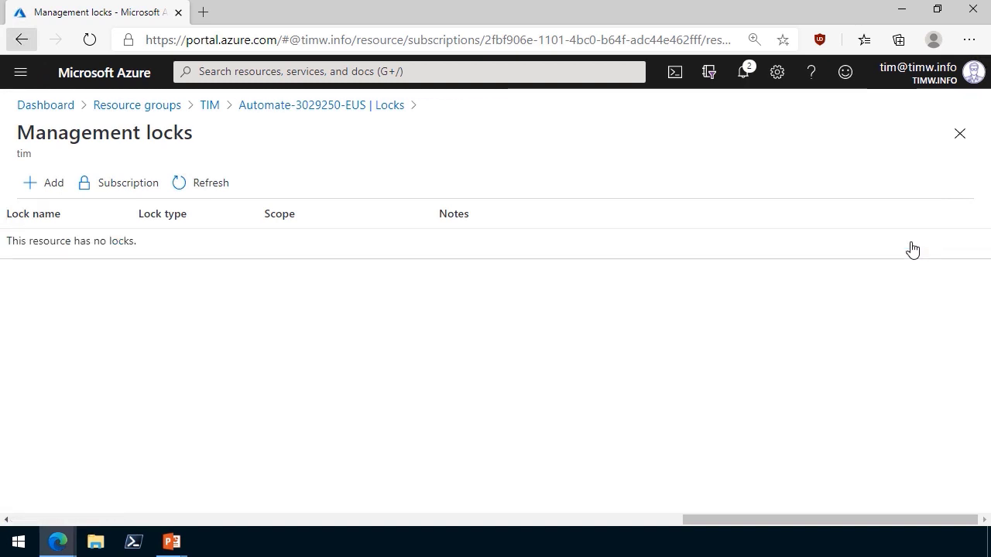
{"action": "mouse_move", "coordinate": [254, 385]}
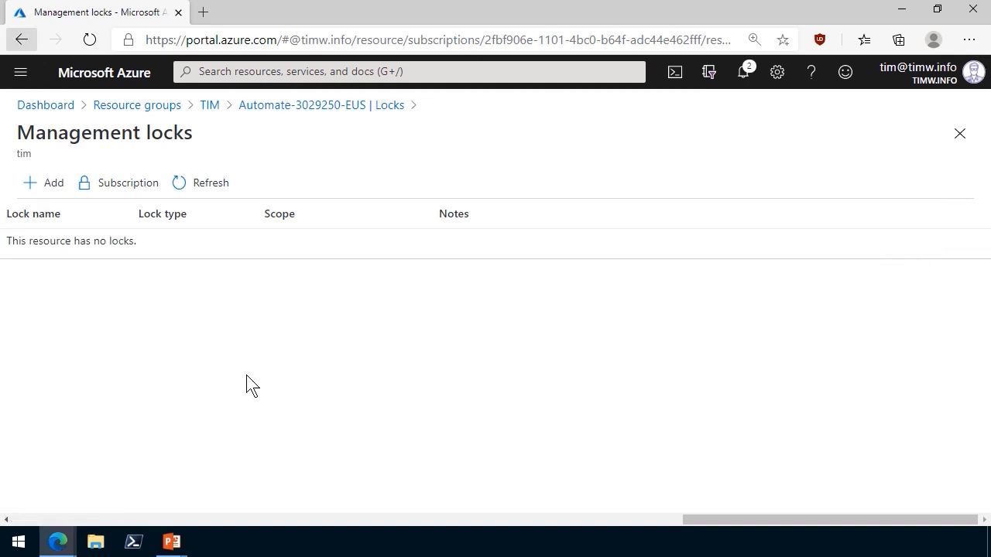